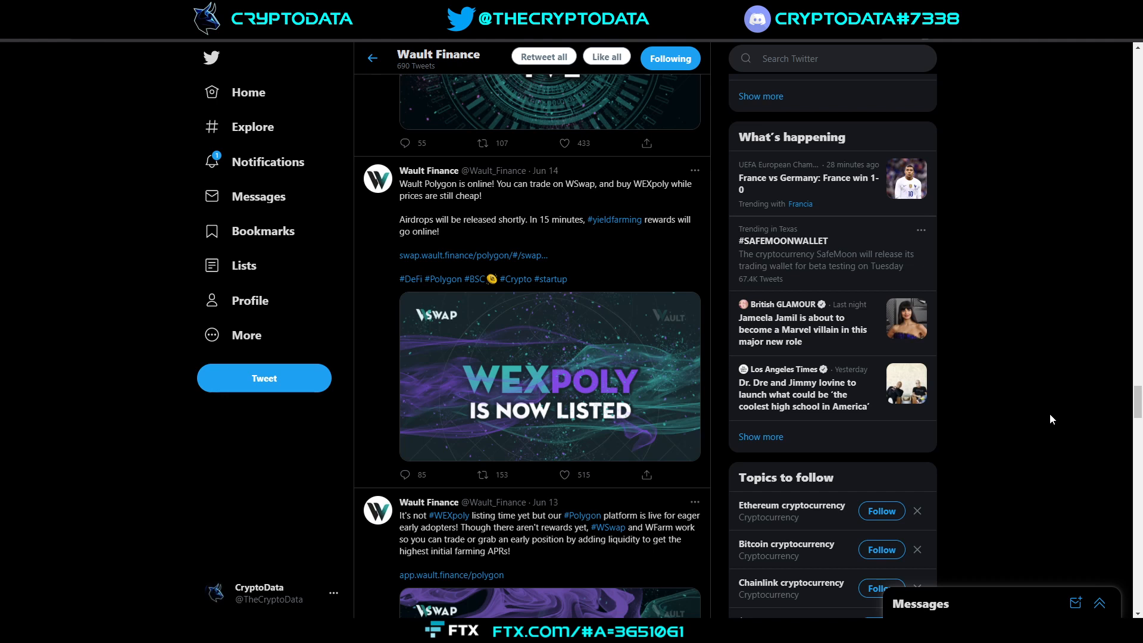
mouse_move(698, 473)
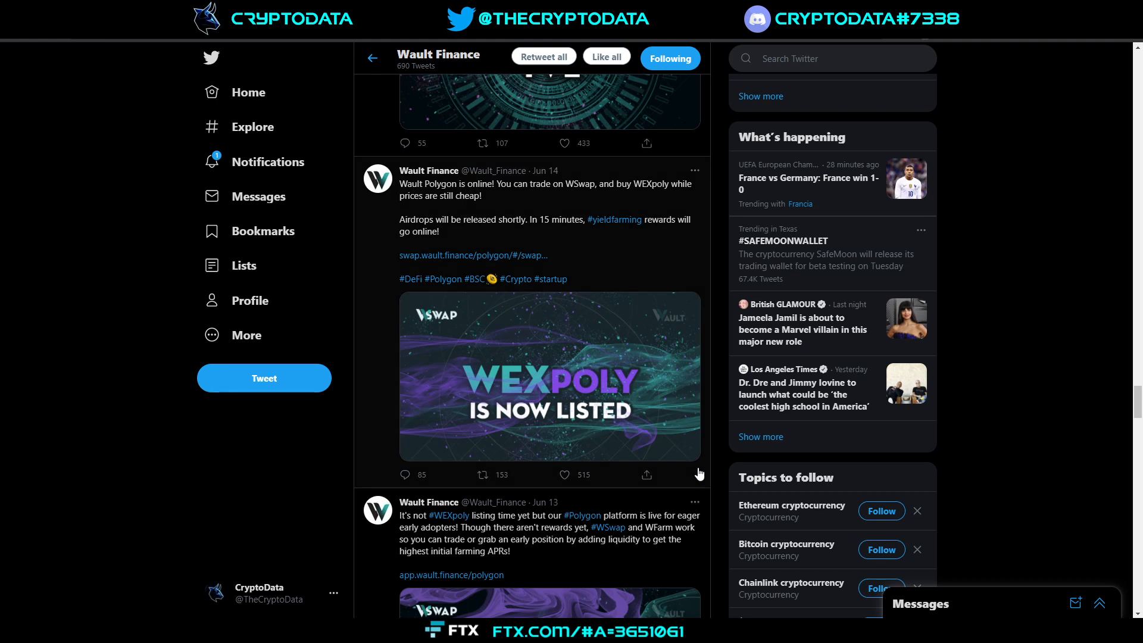
mouse_move(589, 392)
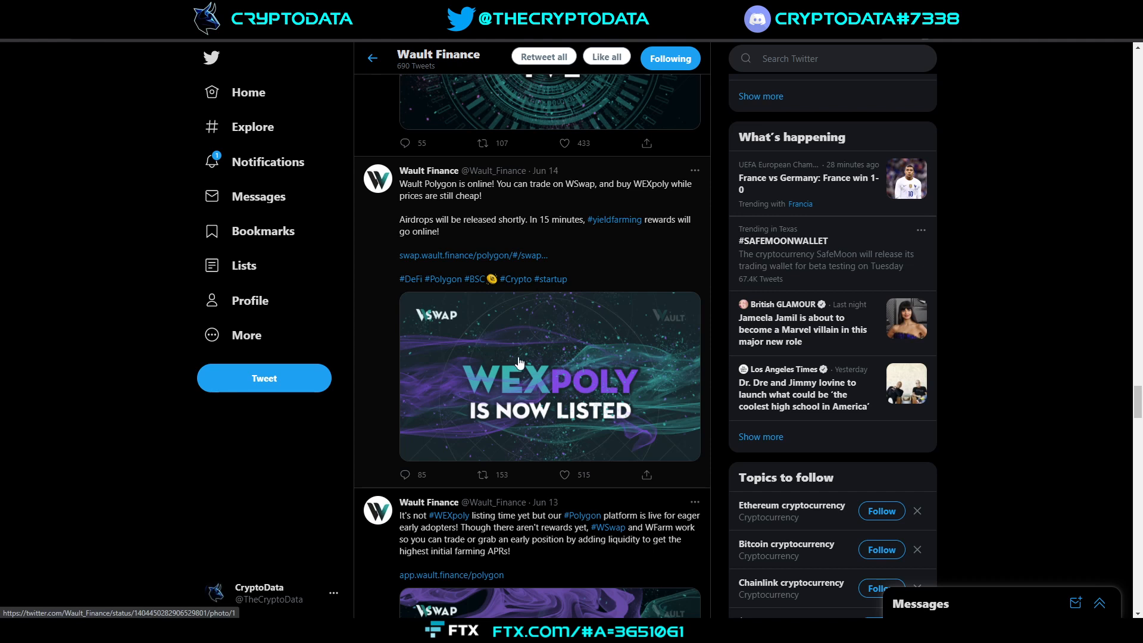
mouse_move(626, 360)
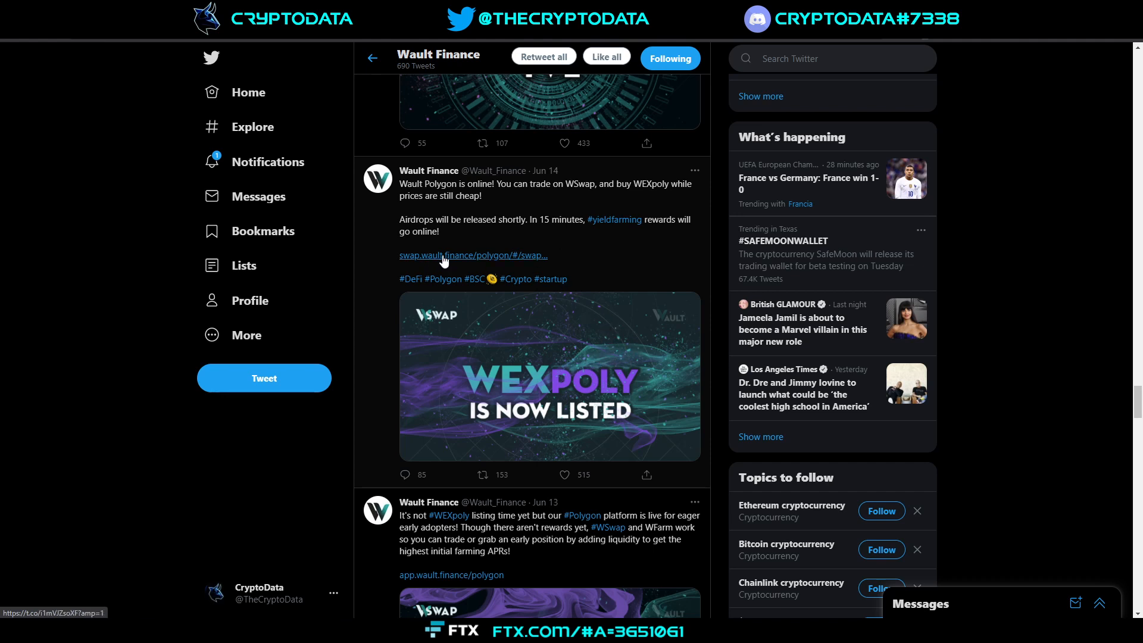
mouse_move(471, 260)
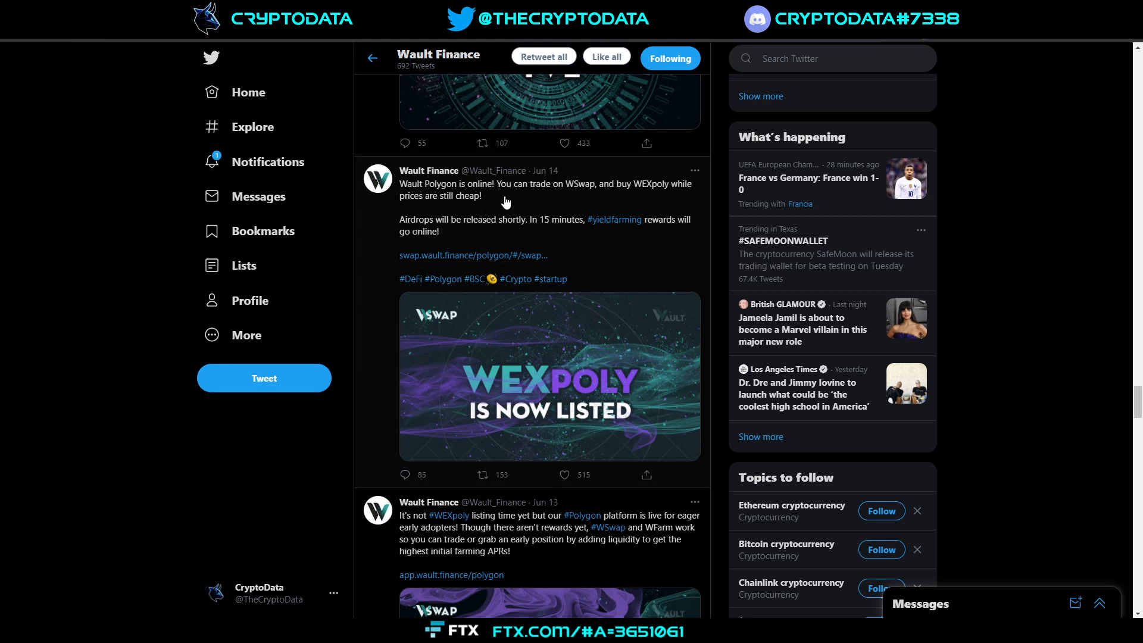
mouse_move(634, 200)
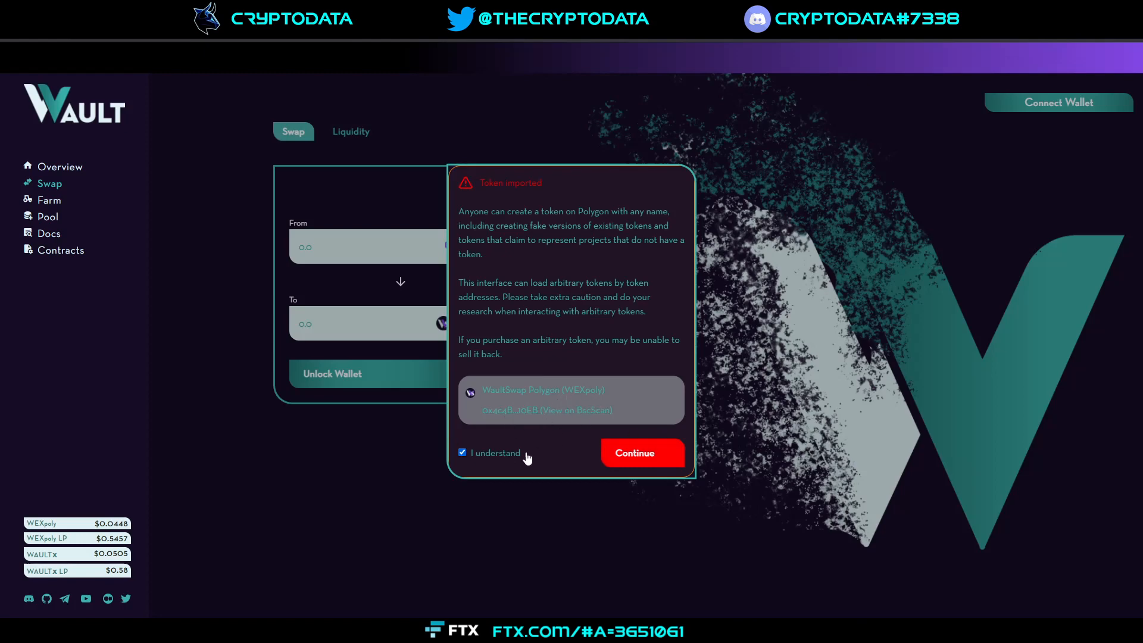
- Accept the Token imported warning so the MATIC to WEXpoly swap form appears
click(642, 453)
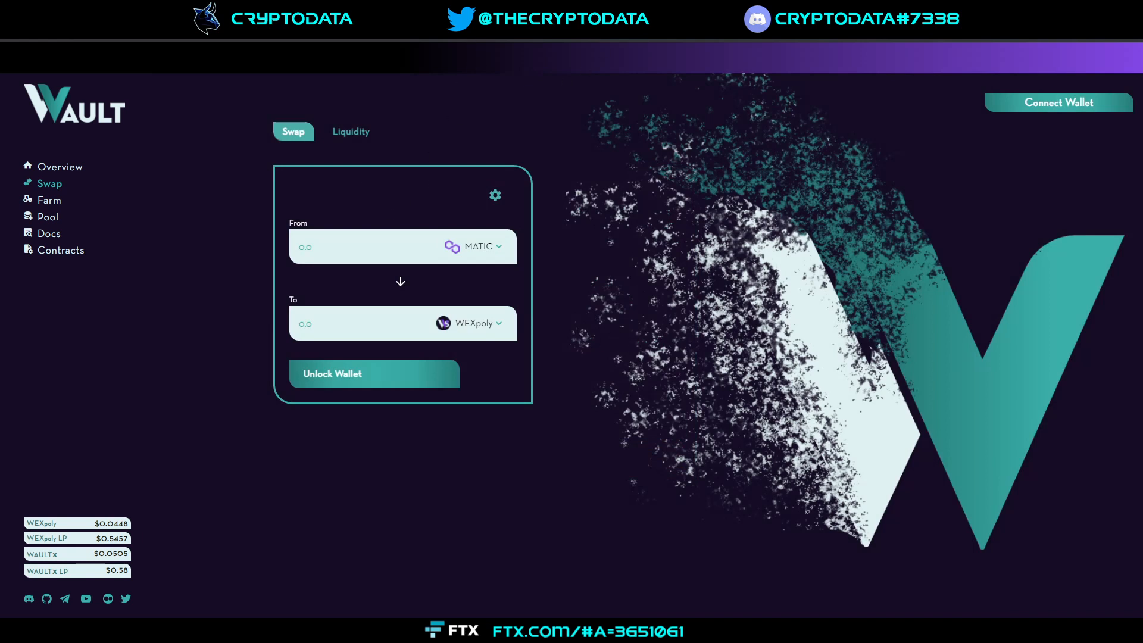
mouse_move(449, 43)
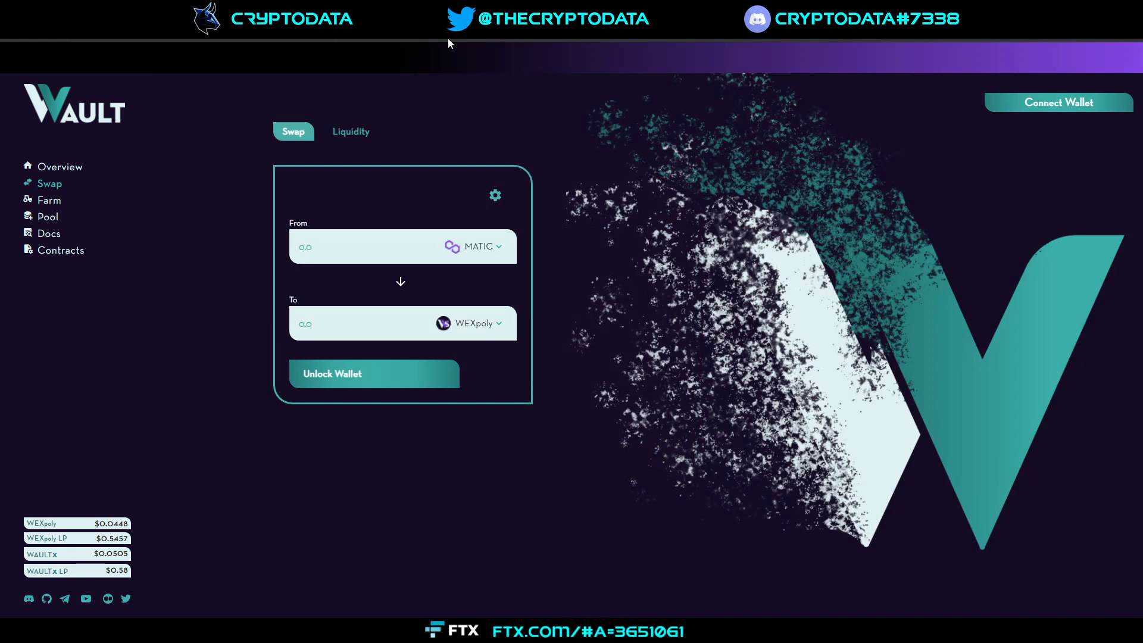
mouse_move(459, 48)
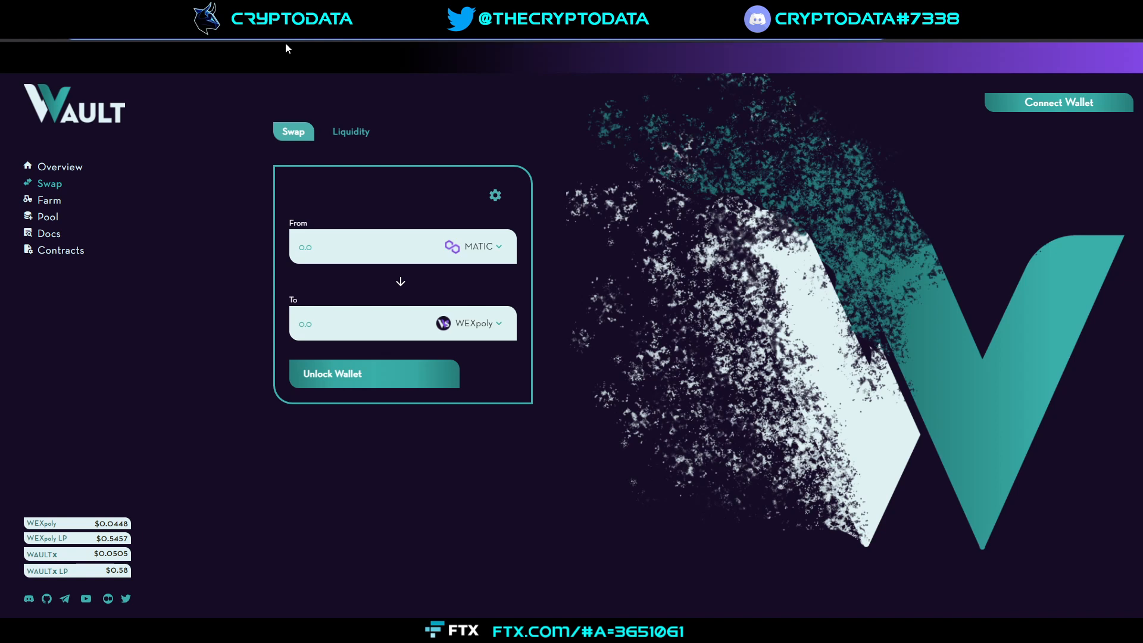
mouse_move(644, 274)
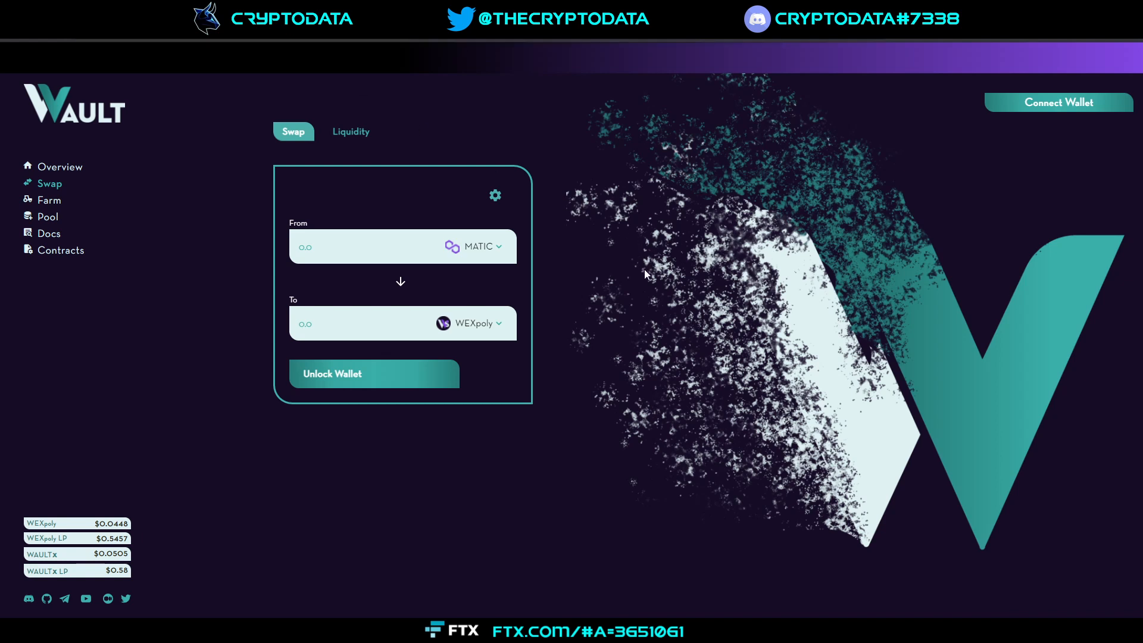
mouse_move(940, 44)
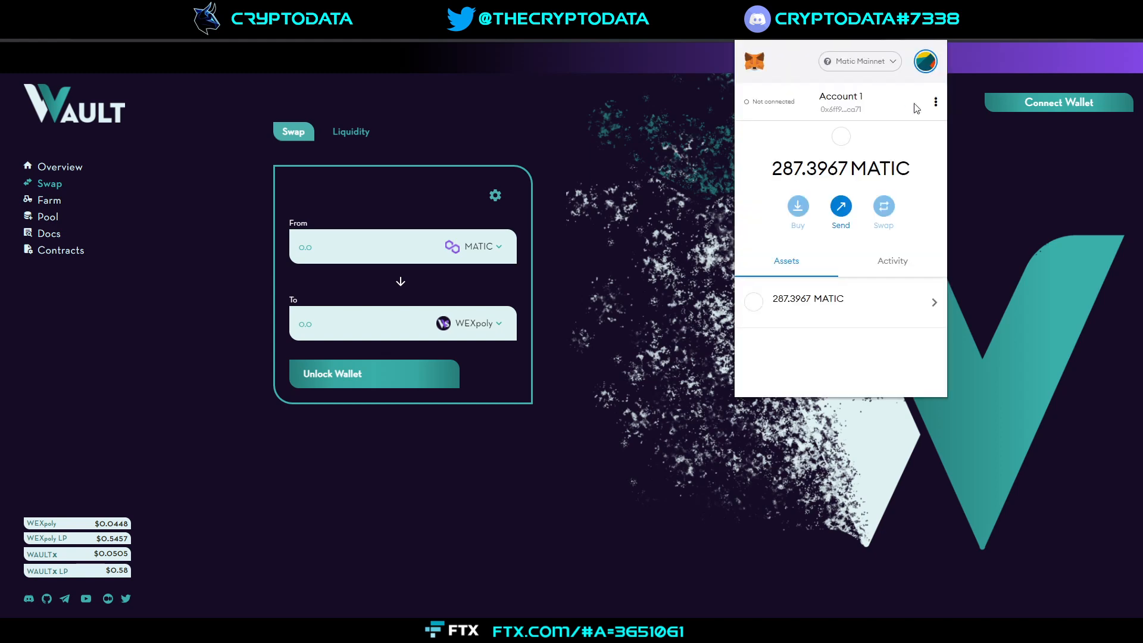
- Check the wallet is on Matic Mainnet, look up WEXpoly by contract address, then cancel adding it
click(859, 61)
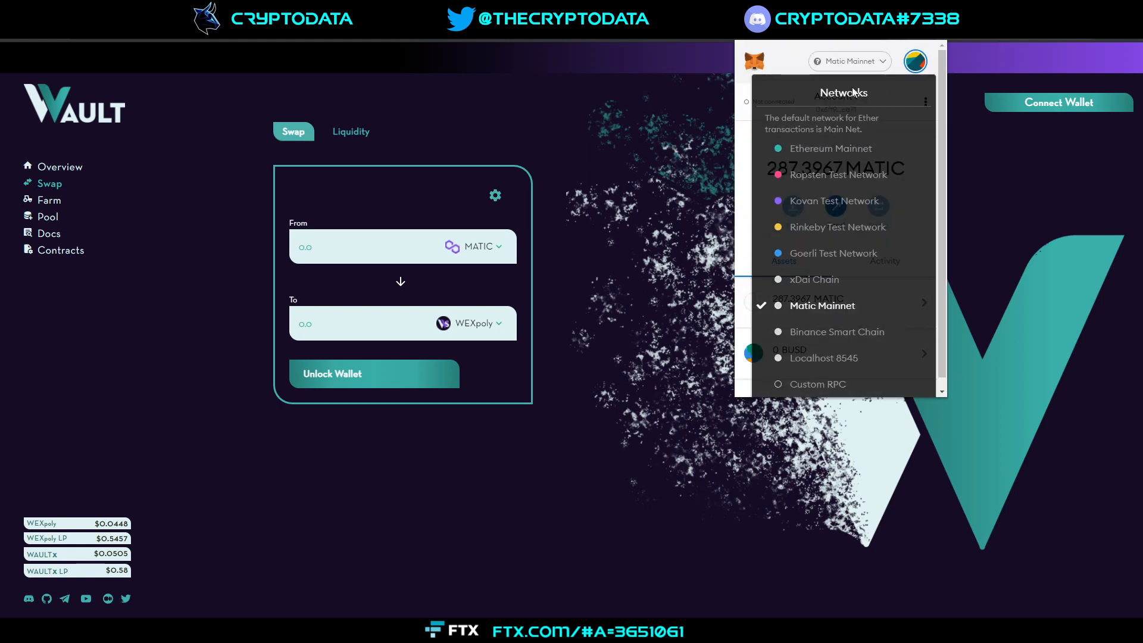
mouse_move(855, 82)
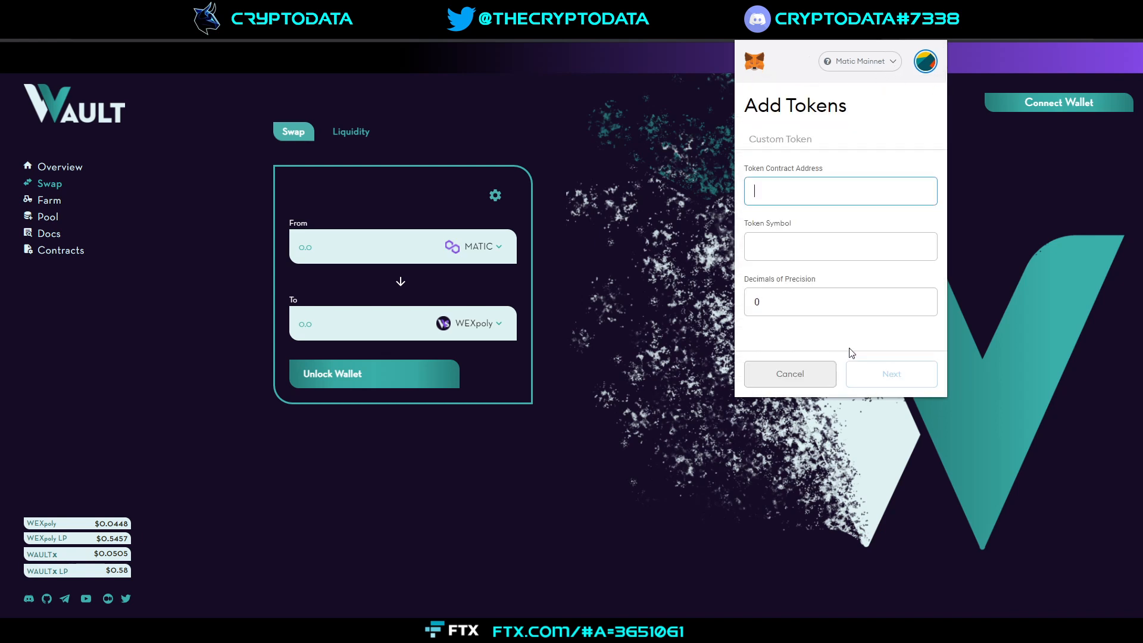
click(840, 191)
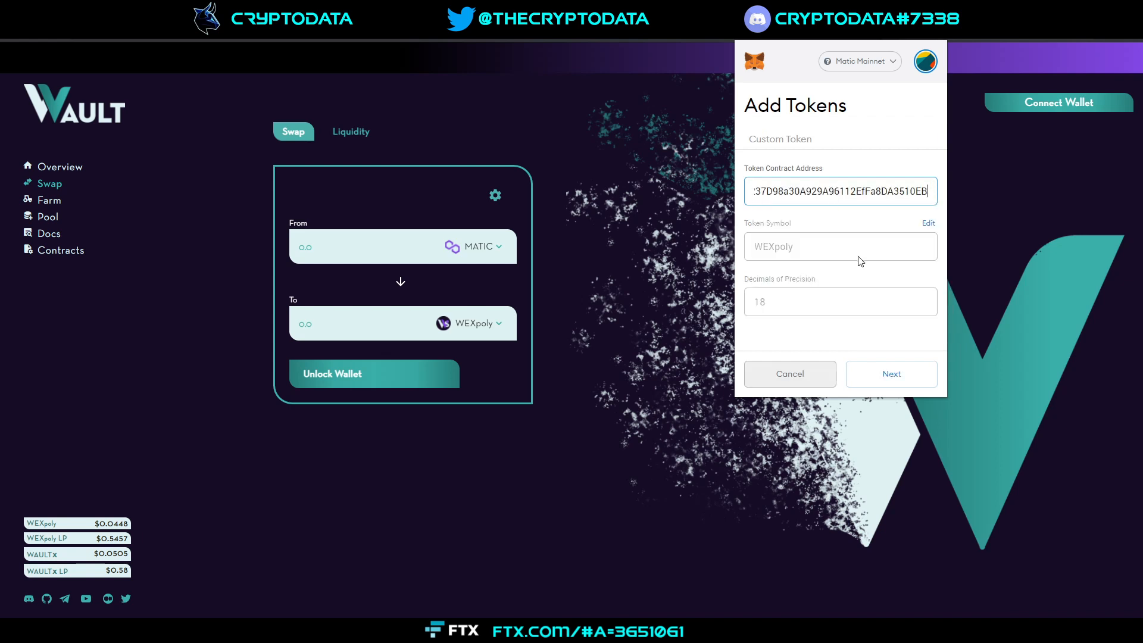
mouse_move(864, 243)
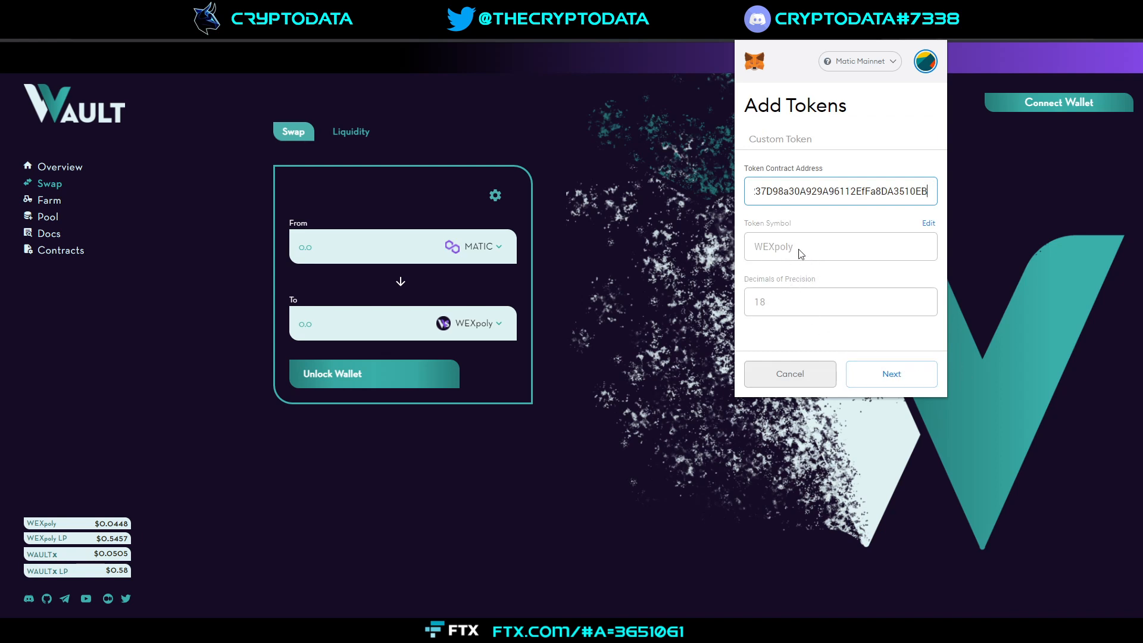
mouse_move(788, 374)
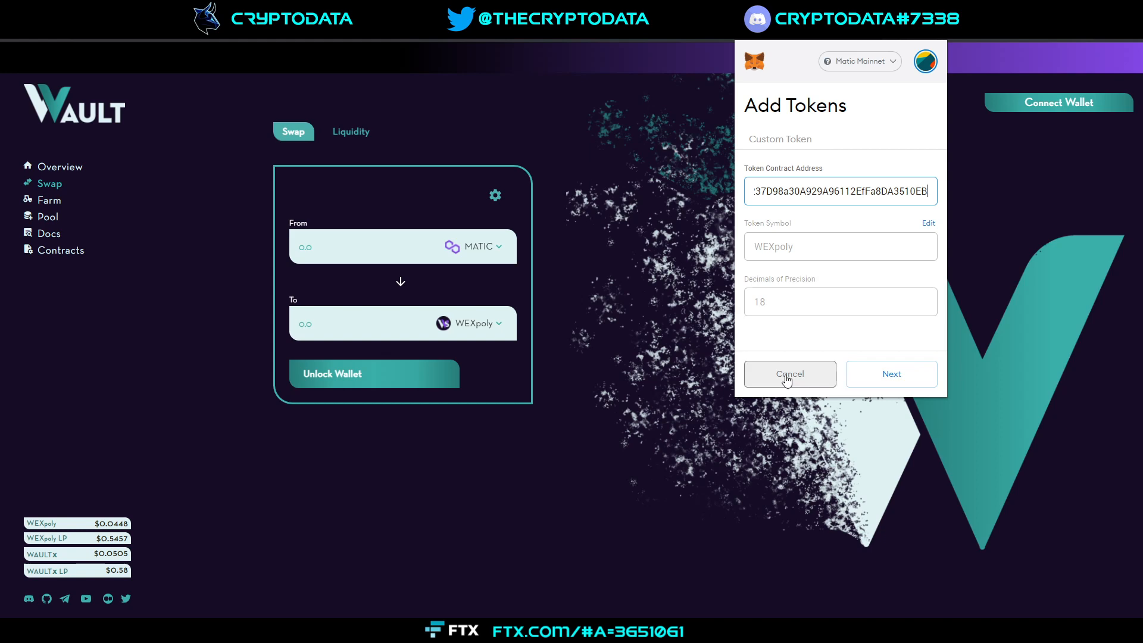
click(788, 373)
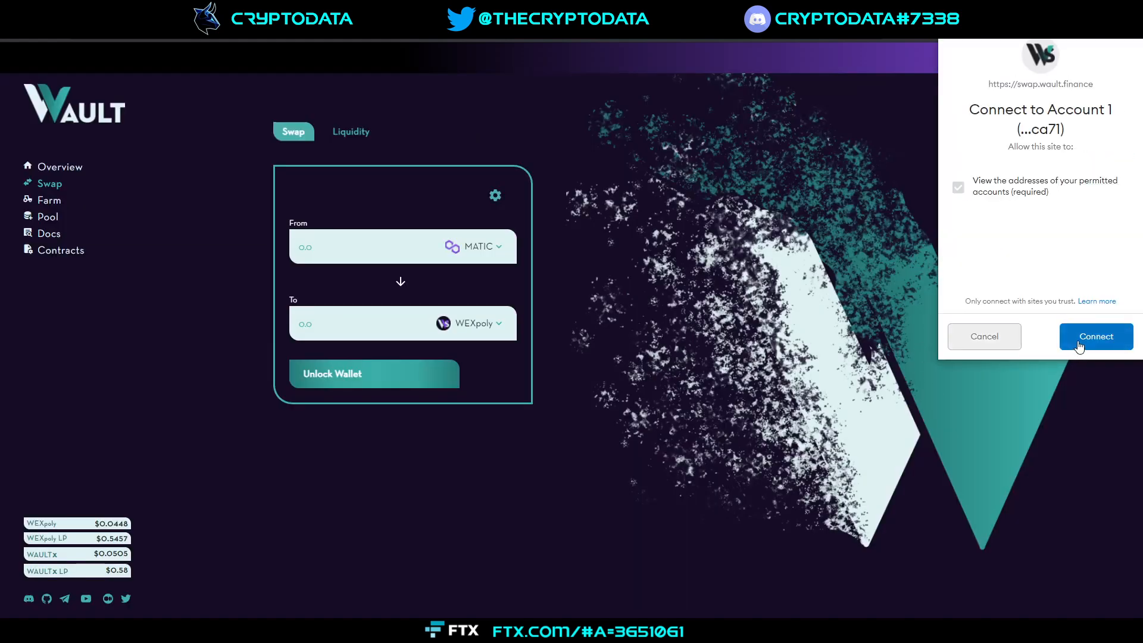
- Approve connecting Account 1 to swap.wault.finance and bring up the From token picker
click(1095, 336)
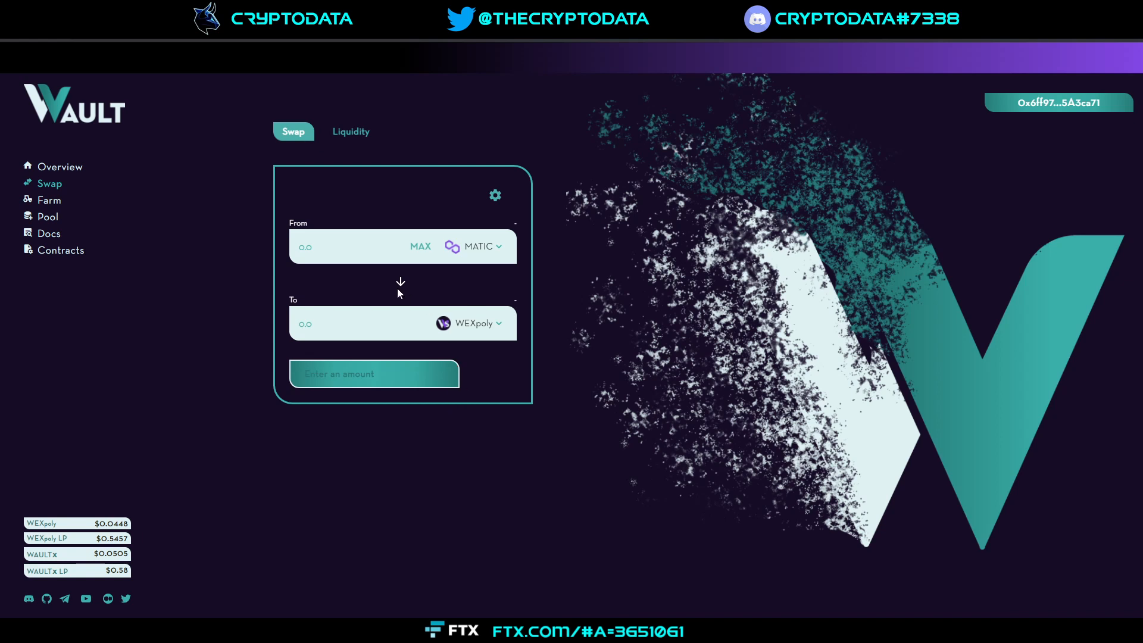
click(475, 246)
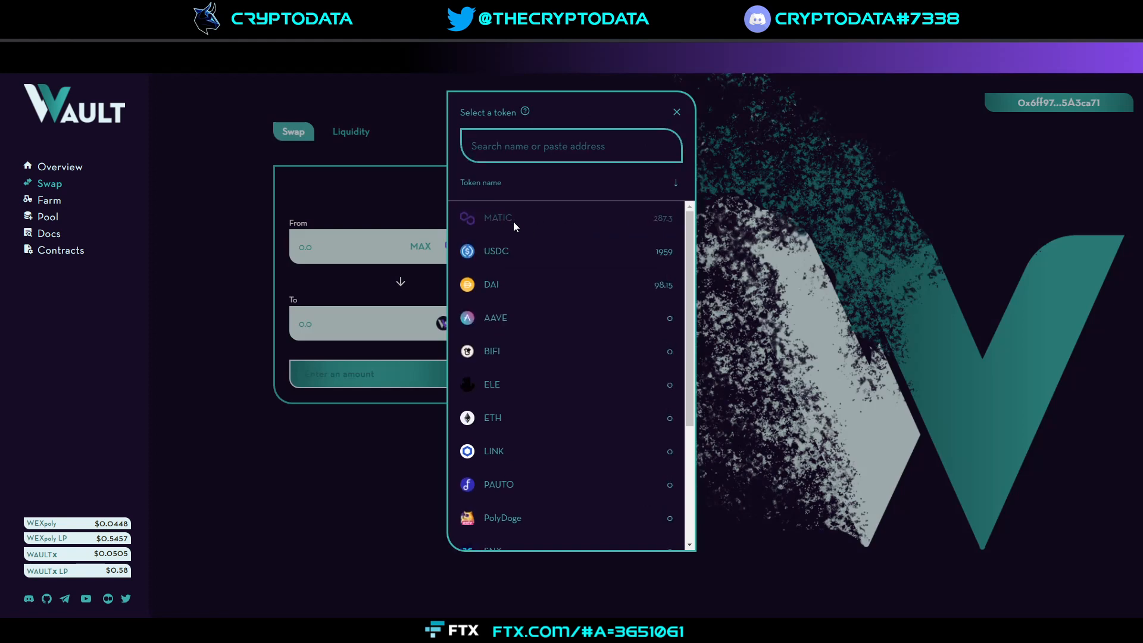
- Swap from USDC instead of MATIC using the full balance, quoting about 45,197.7 WEXpoly
click(495, 251)
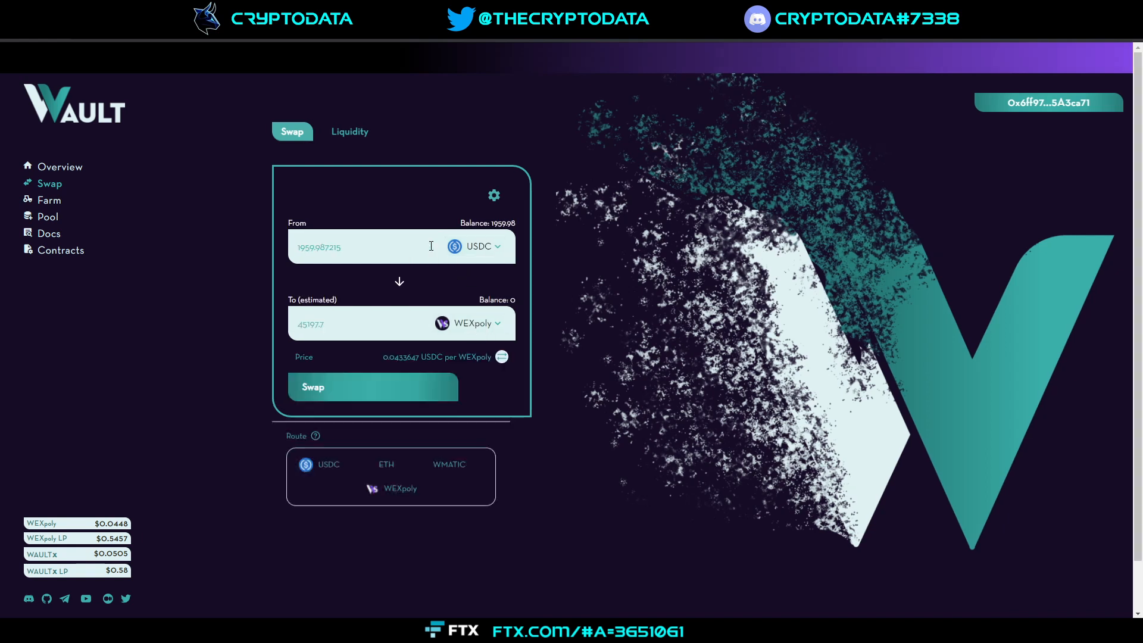
click(373, 386)
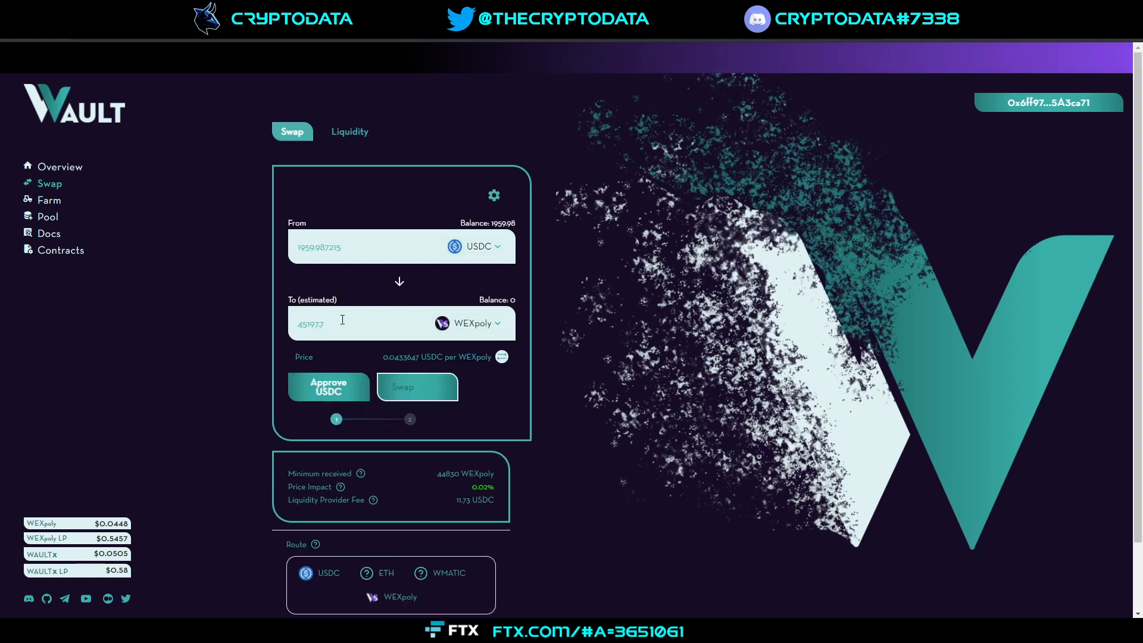
mouse_move(417, 387)
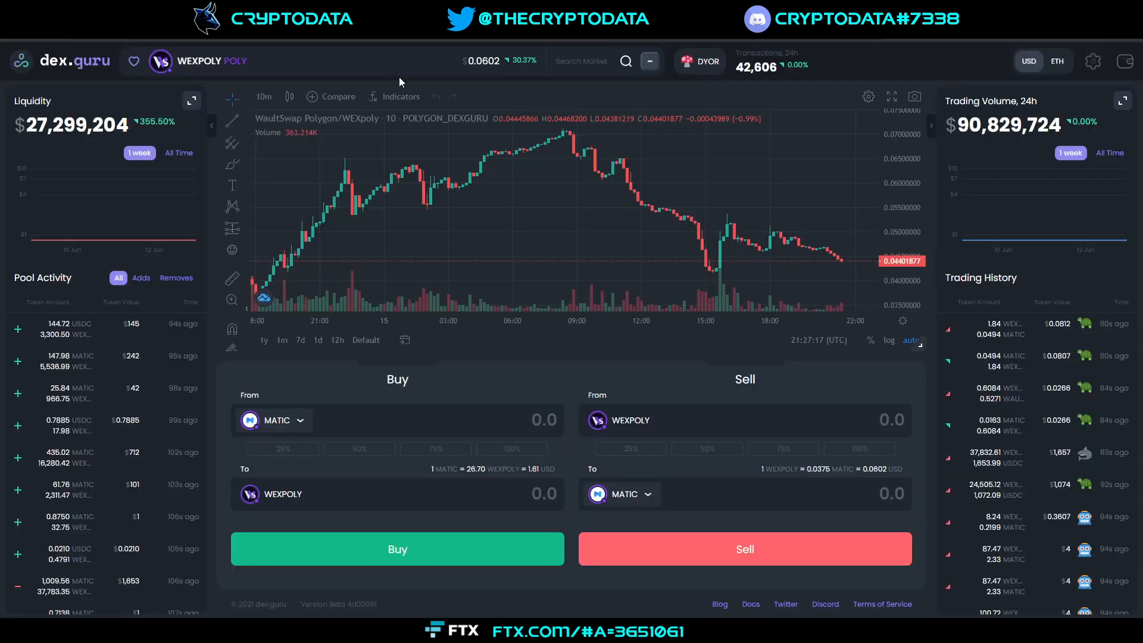
mouse_move(474, 73)
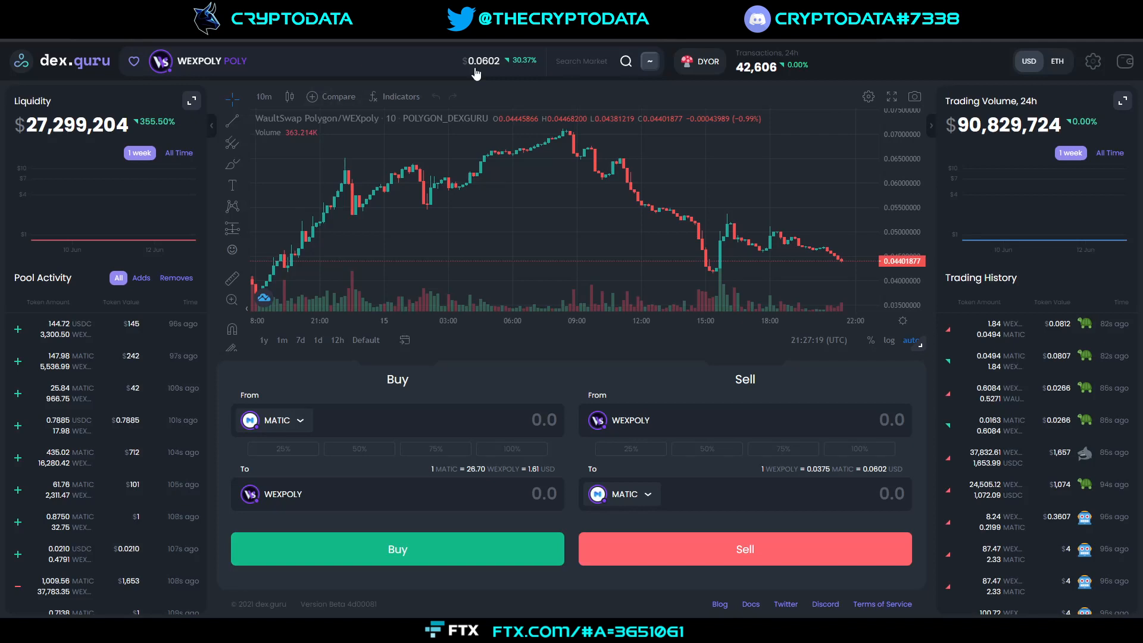
mouse_move(765, 287)
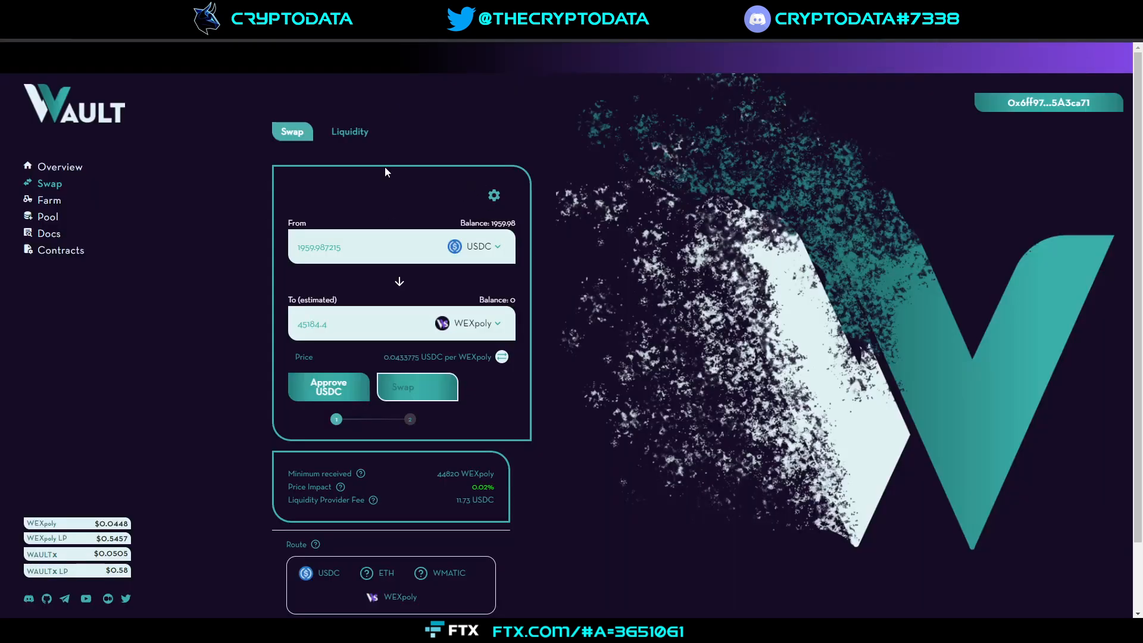
mouse_move(969, 40)
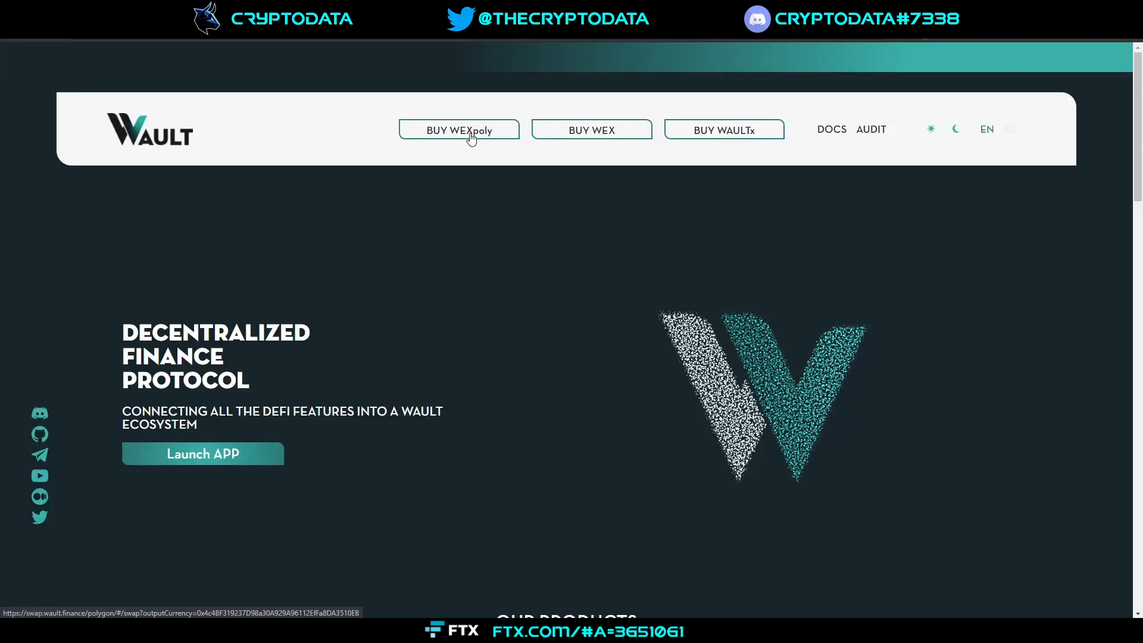
- Use BUY WEXpoly to reach the swap form, accept the token warning, and go to the Farm page
click(459, 130)
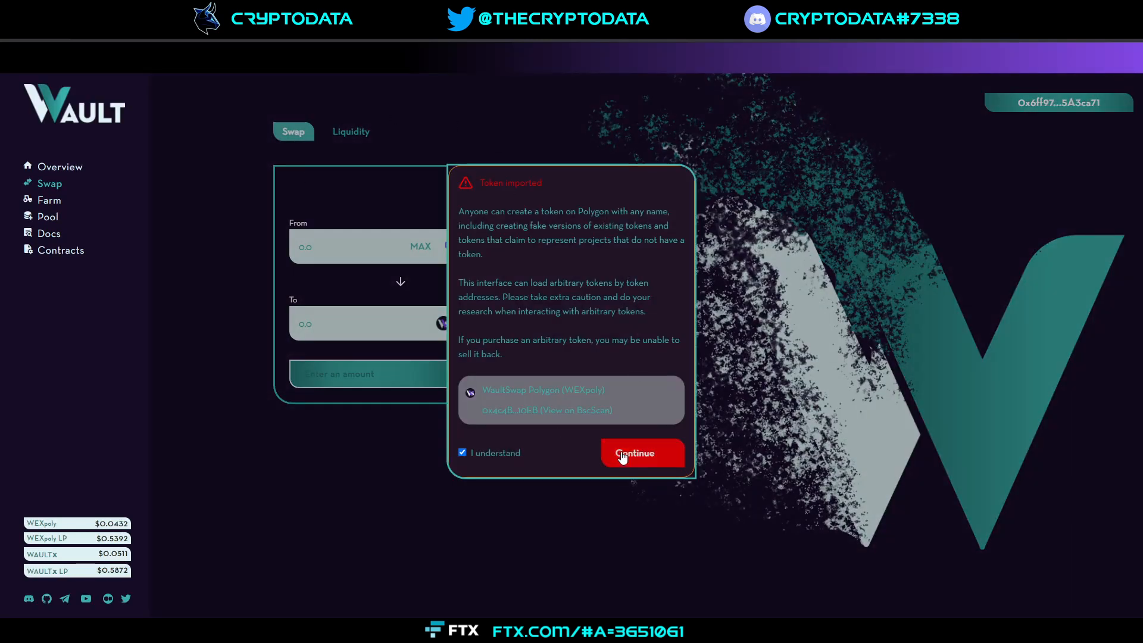
click(640, 452)
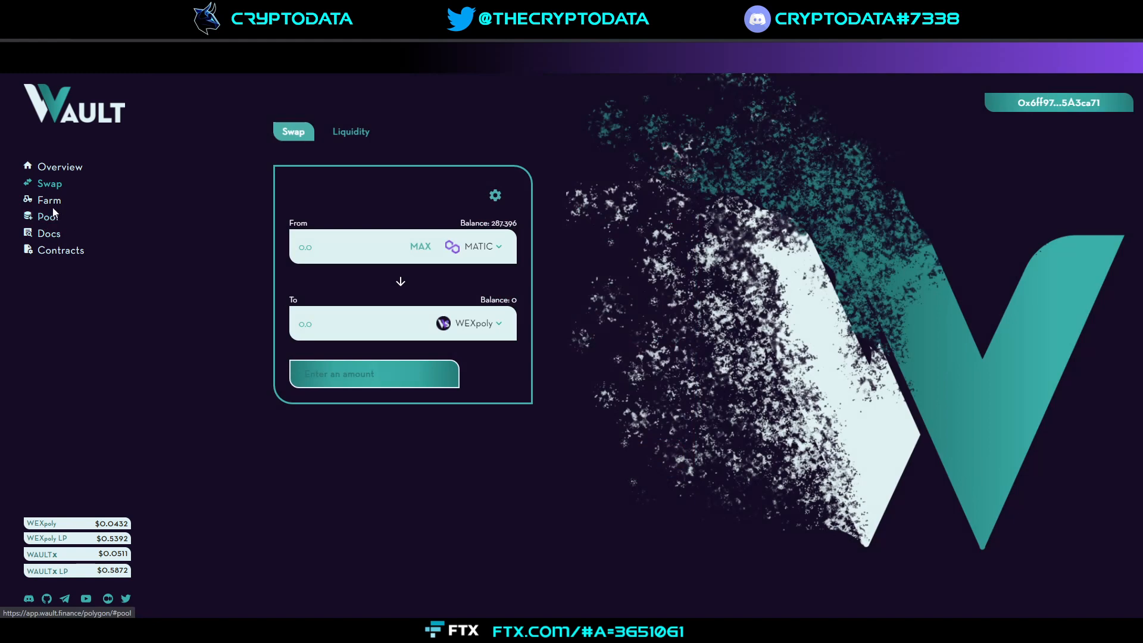
click(48, 216)
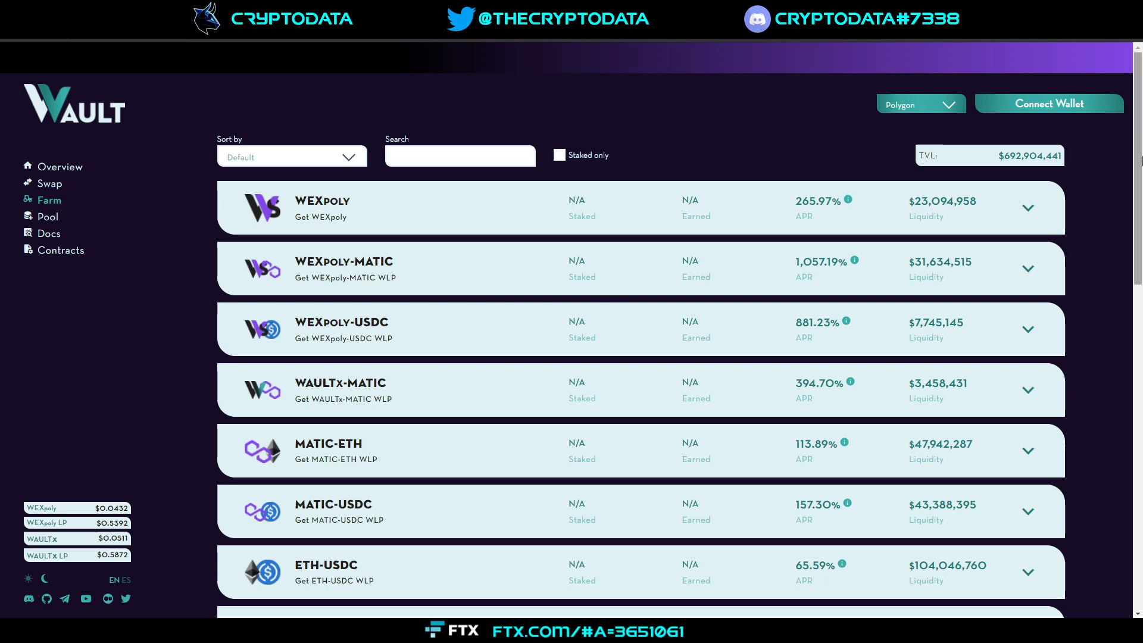
- Connect the wallet on the Farm page so every pool shows its staked and earned balances
click(1048, 104)
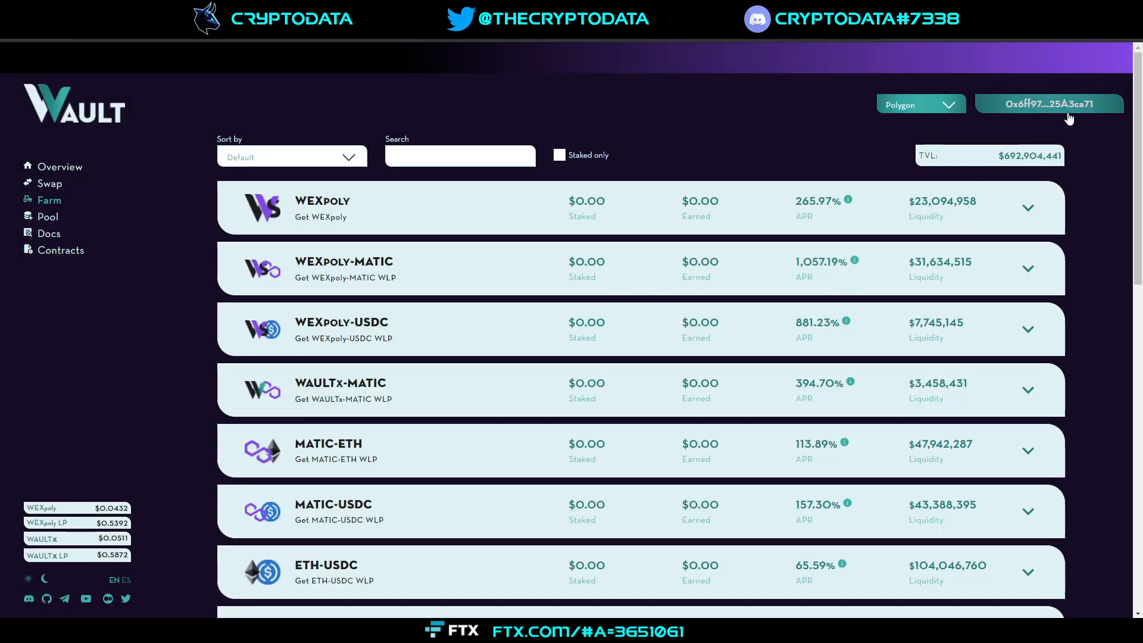
mouse_move(525, 218)
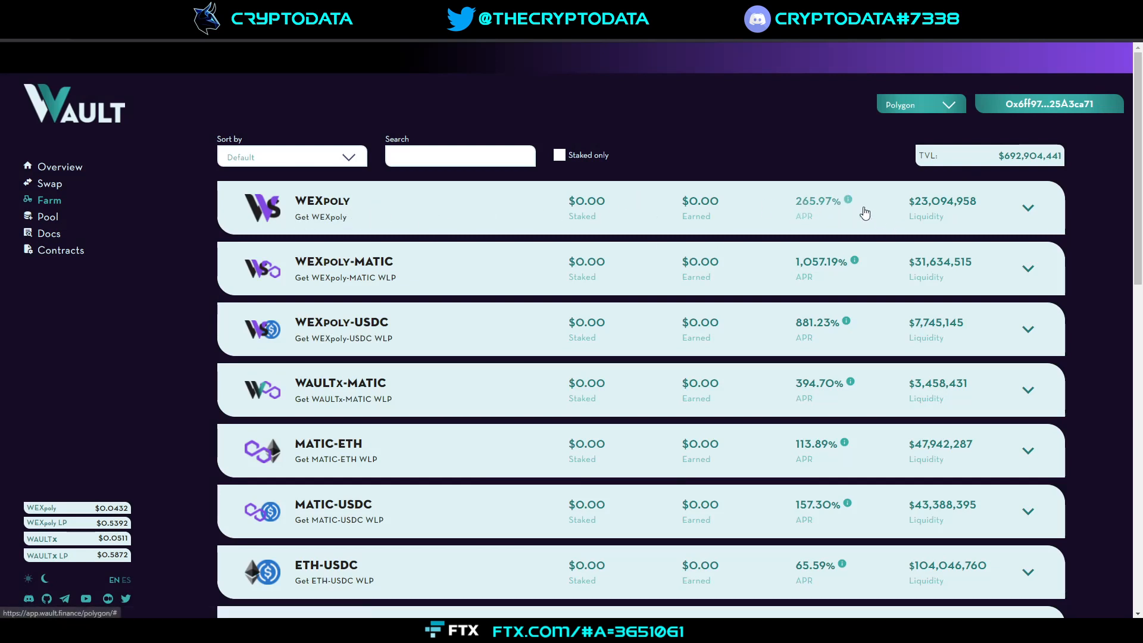
mouse_move(772, 239)
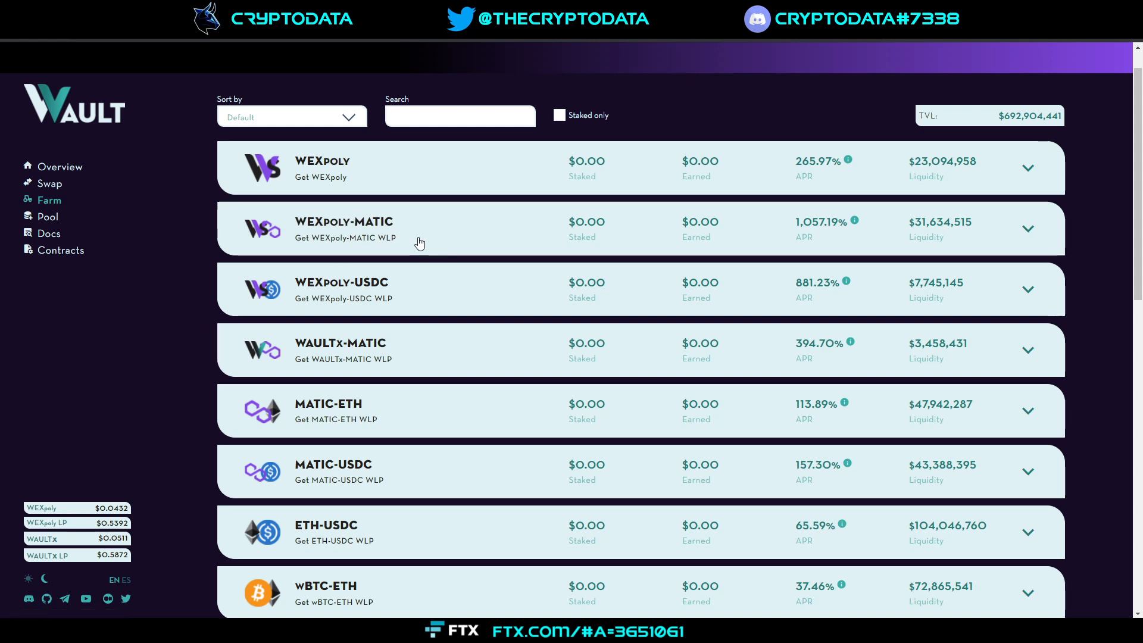
mouse_move(421, 242)
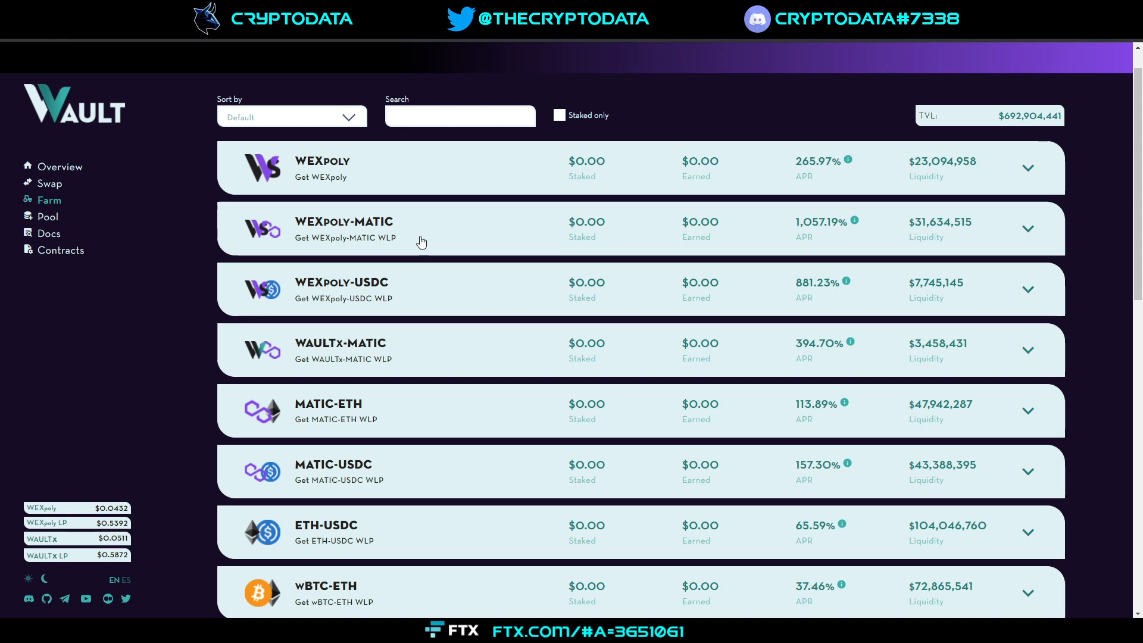
mouse_move(826, 232)
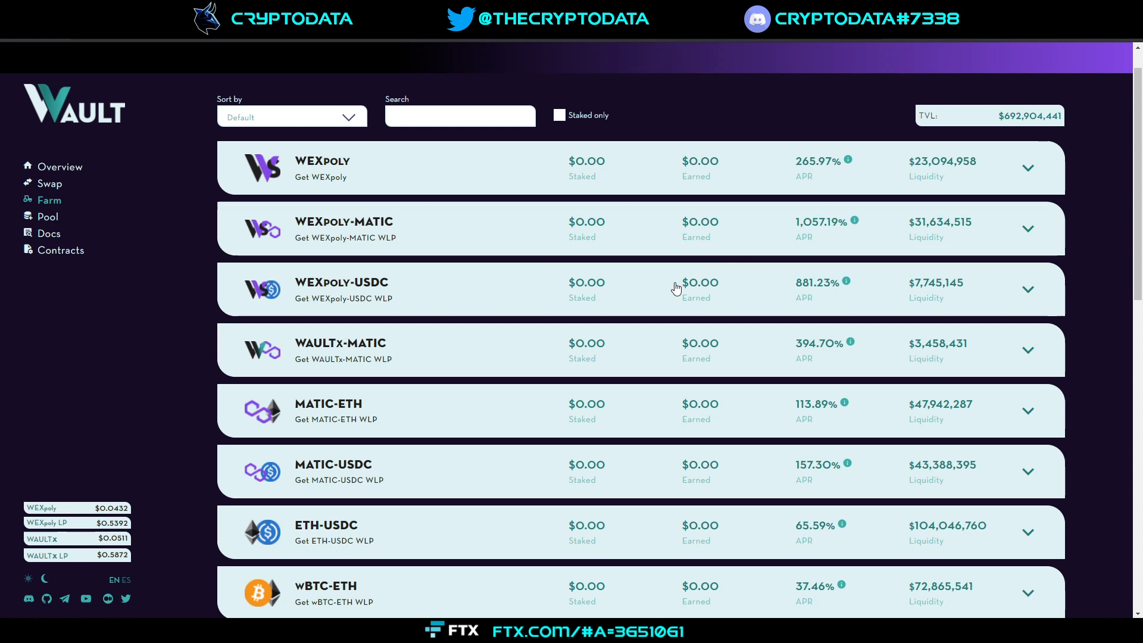
mouse_move(443, 233)
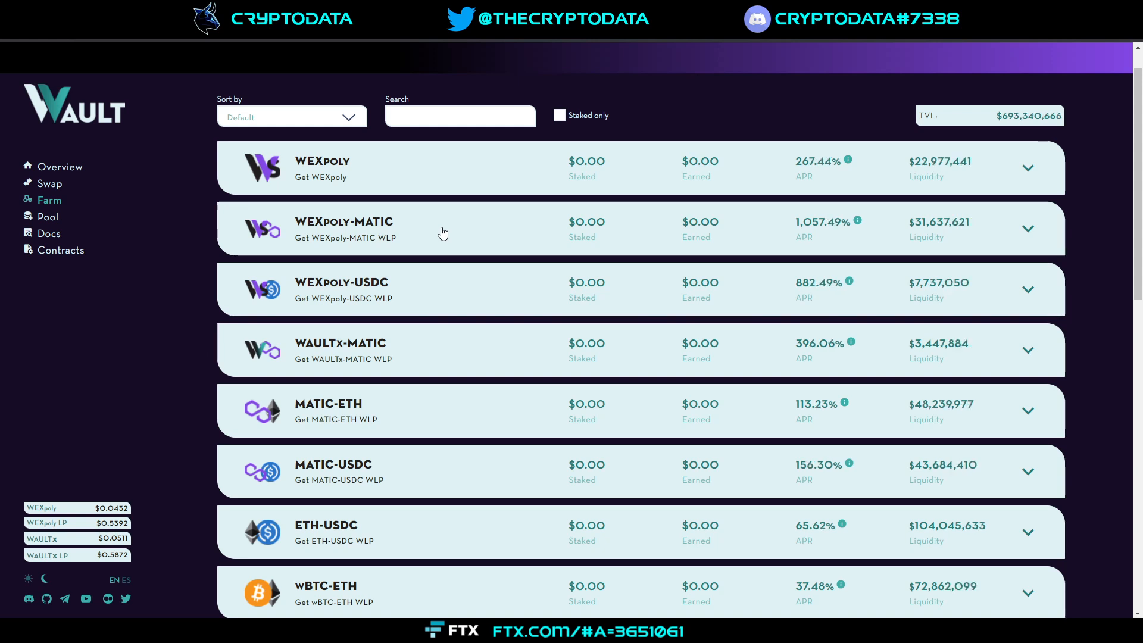
mouse_move(454, 232)
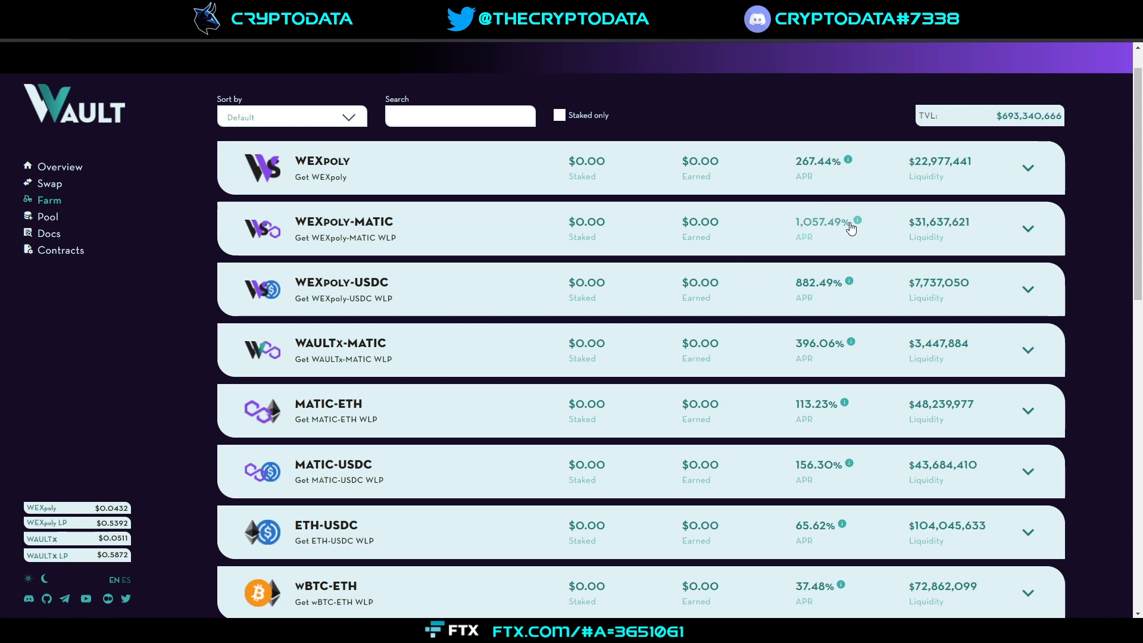
mouse_move(823, 165)
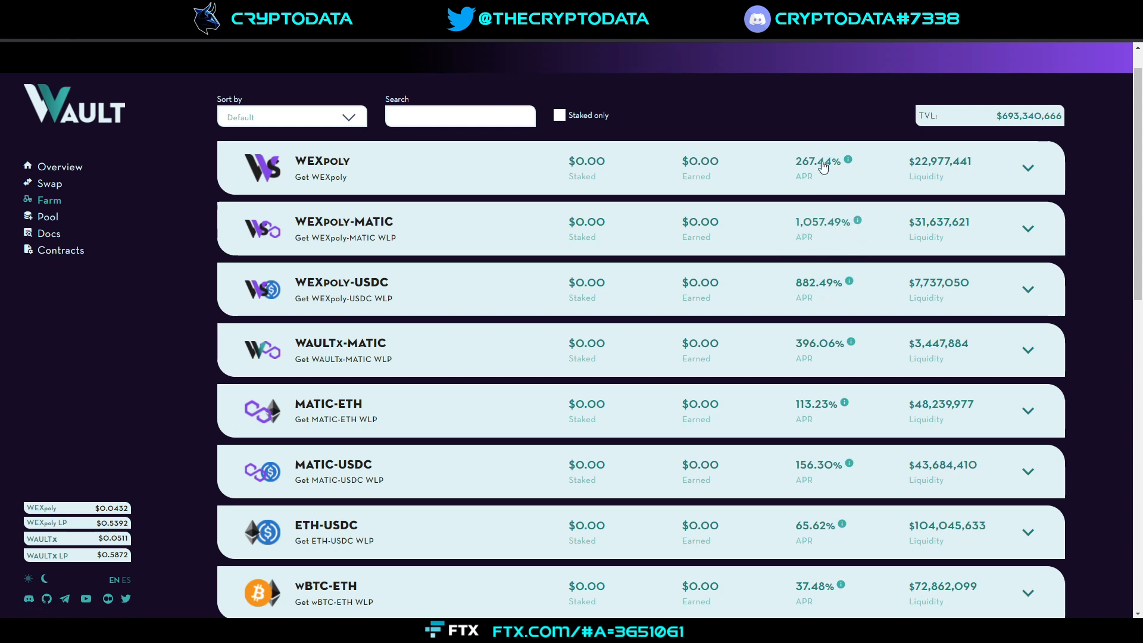
mouse_move(337, 169)
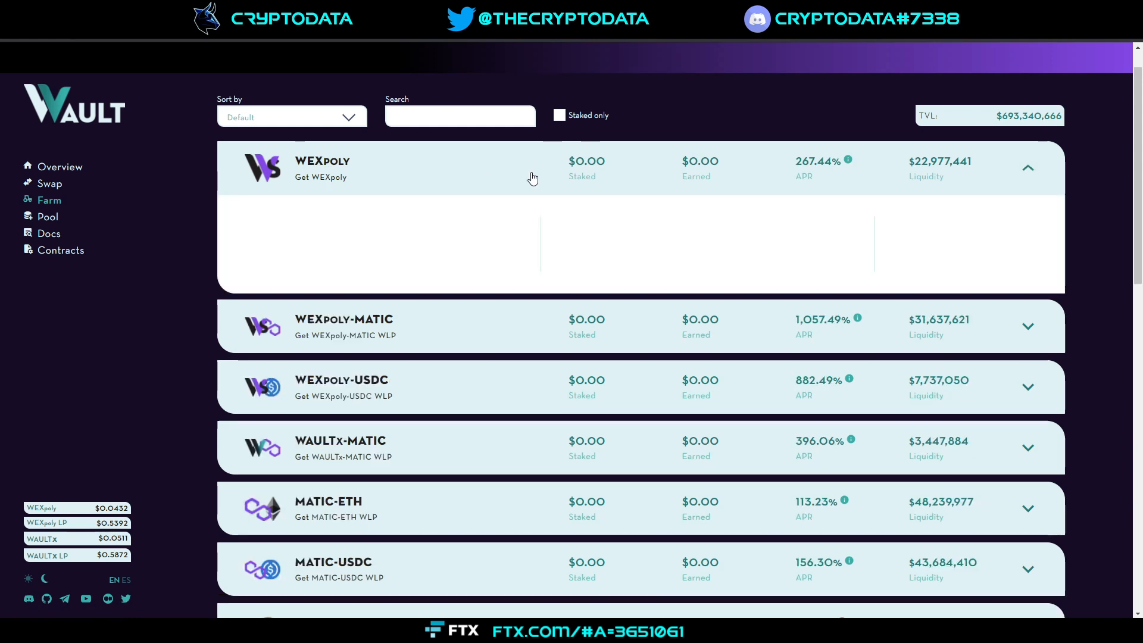
- Expand the WEXpoly farm to show its 0.00 balance, staked and earned fields
click(532, 168)
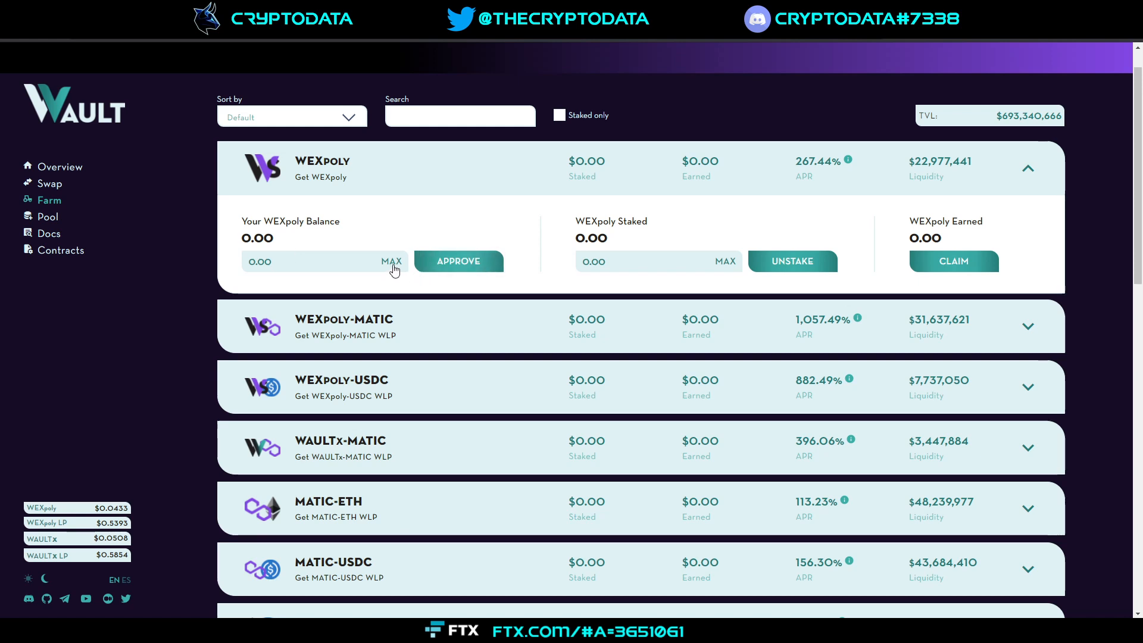
mouse_move(586, 253)
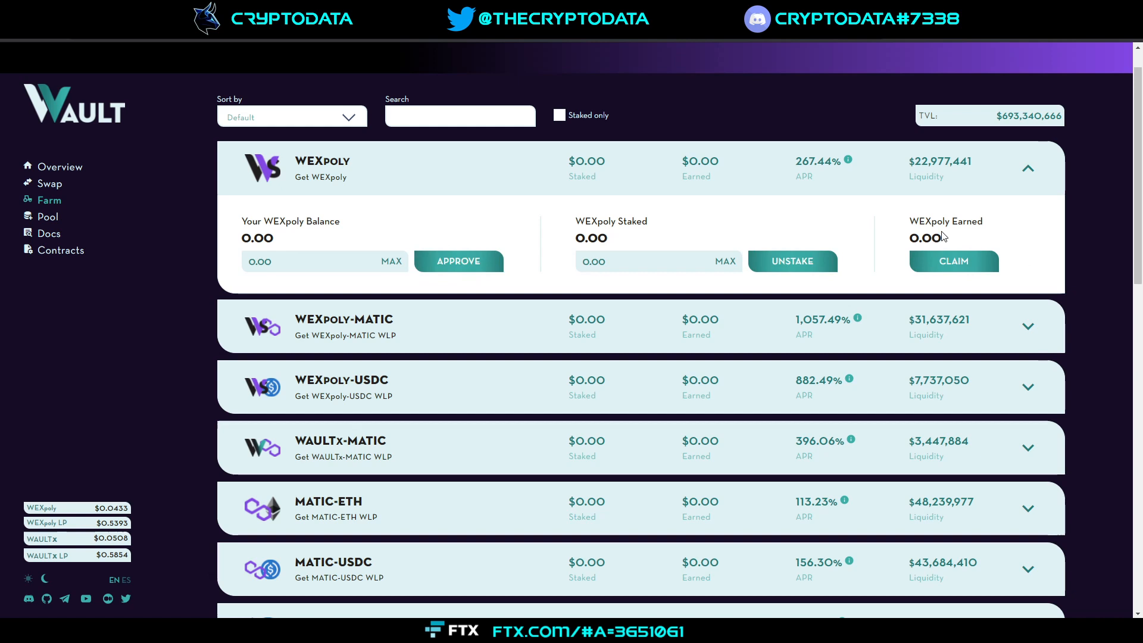
mouse_move(935, 265)
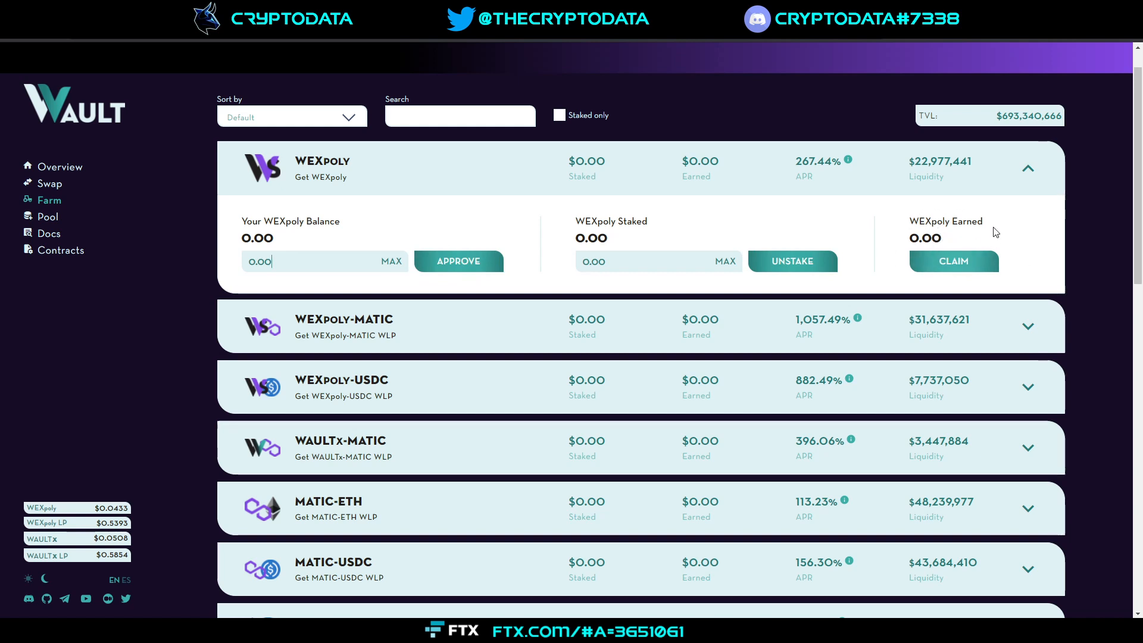
mouse_move(851, 171)
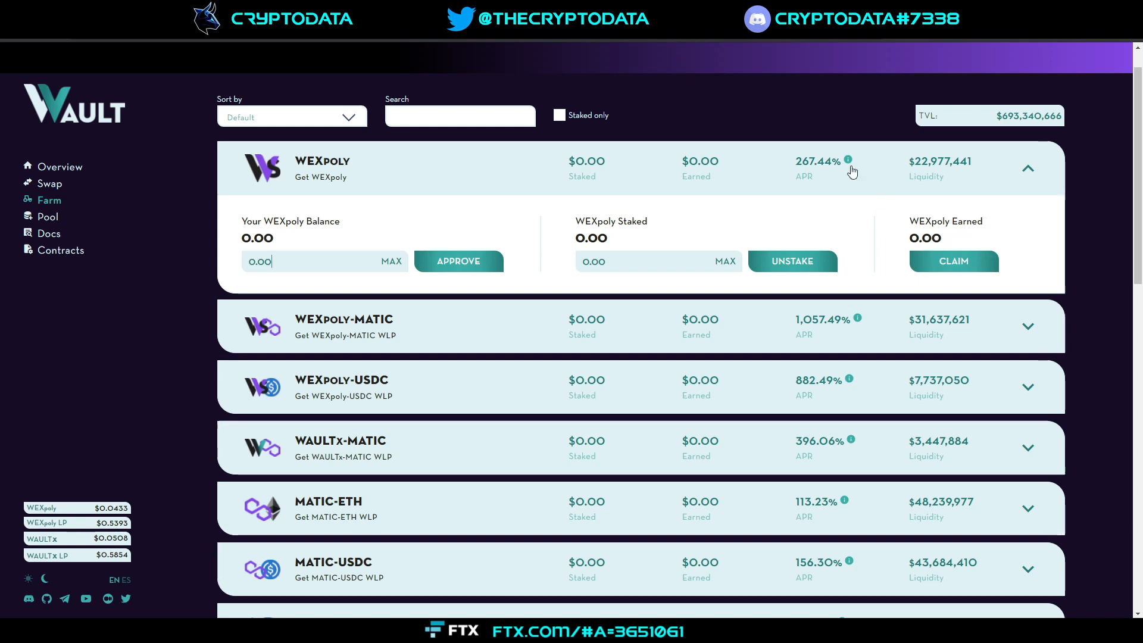
mouse_move(823, 161)
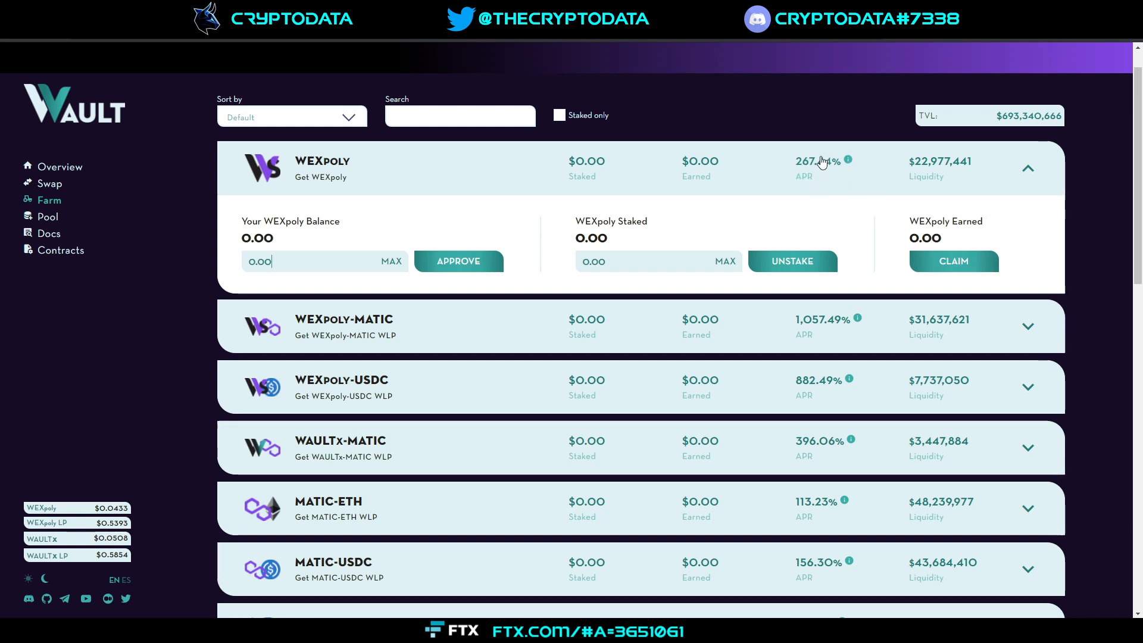
mouse_move(773, 197)
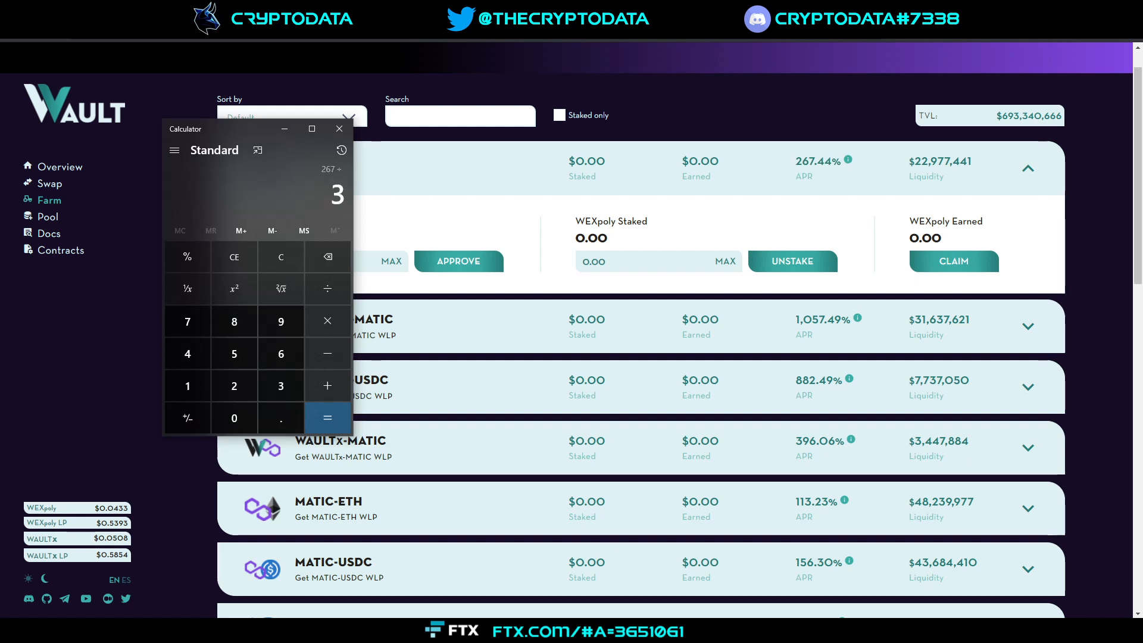
- Compute daily APRs 267 ÷ 365 ≈ 0.73 and 1057 ÷ 365 ≈ 2.90, then minimize Calculator
click(326, 418)
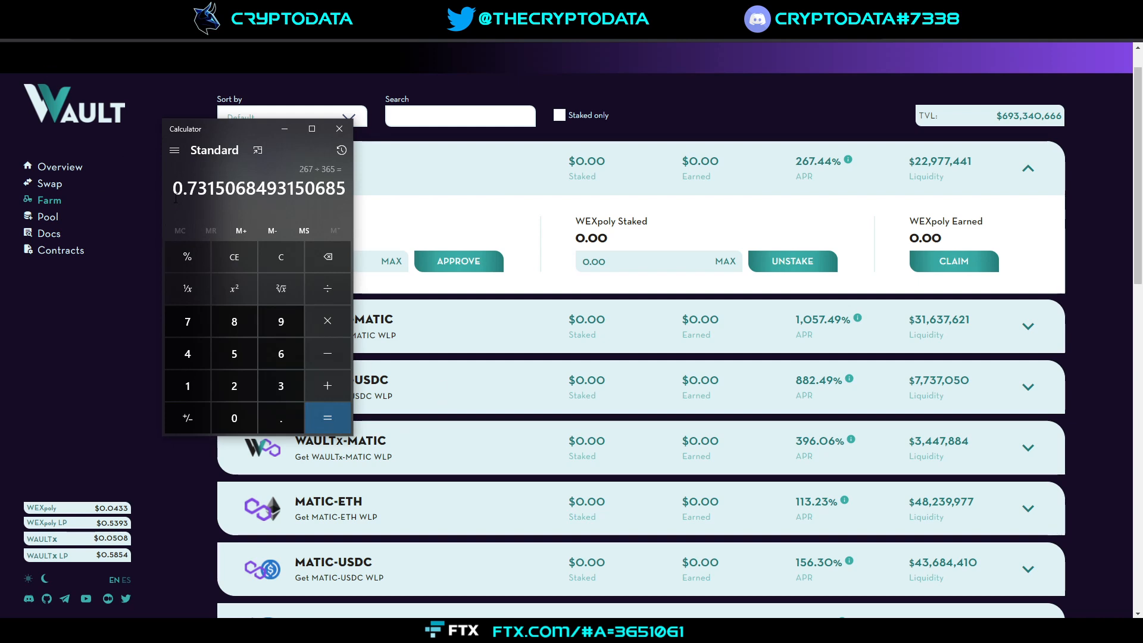
mouse_move(199, 206)
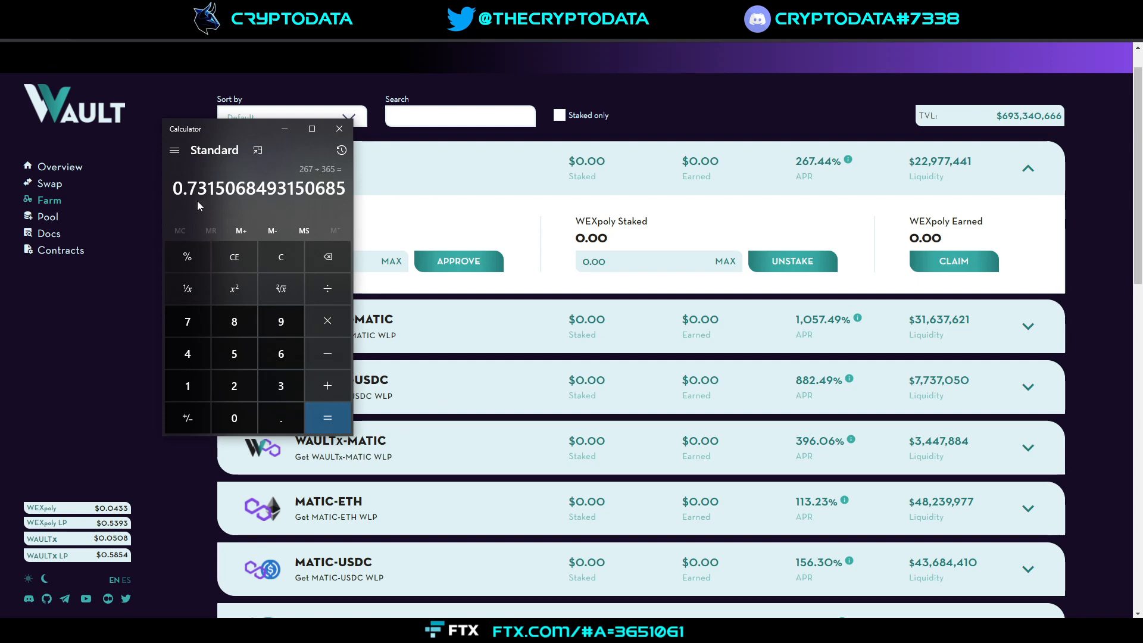
mouse_move(777, 192)
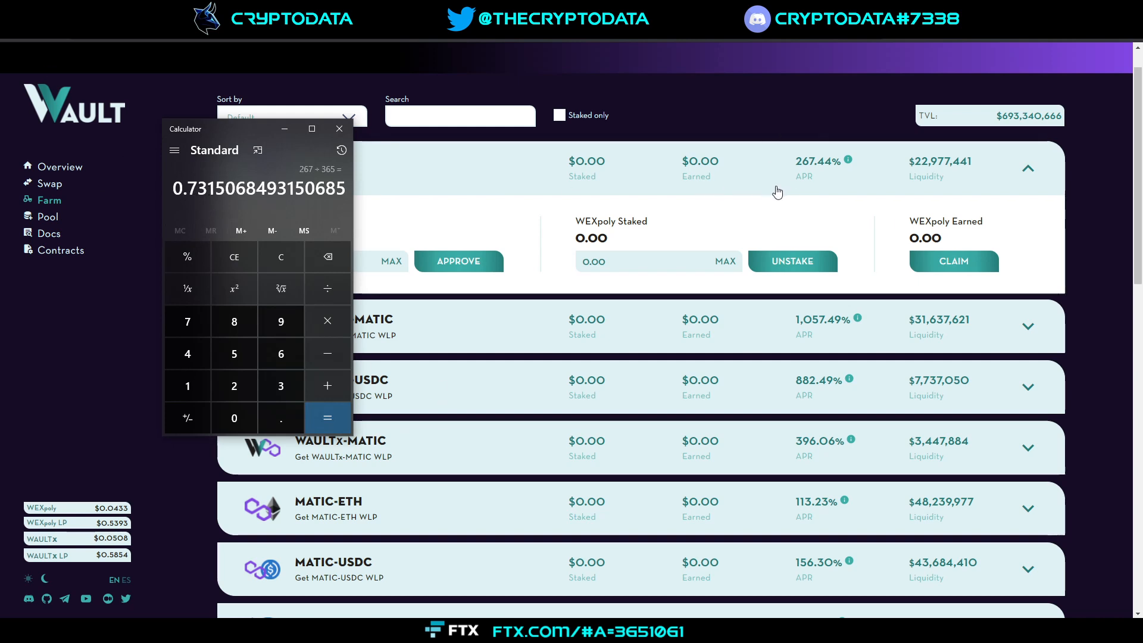
mouse_move(377, 186)
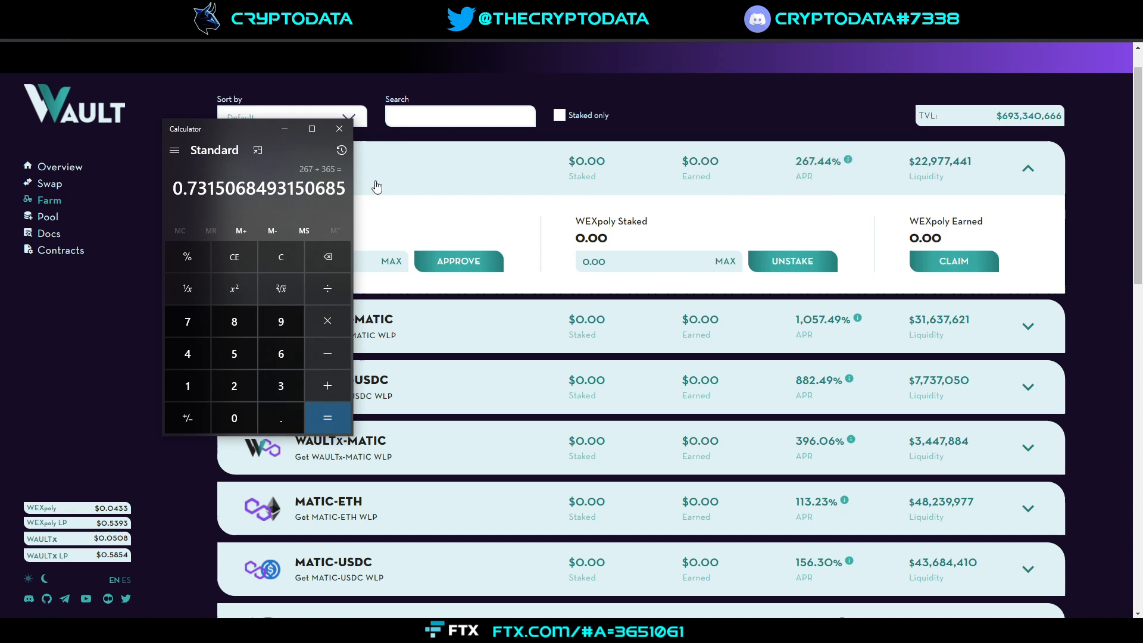
drag(212, 128, 584, 55)
text(1,057)
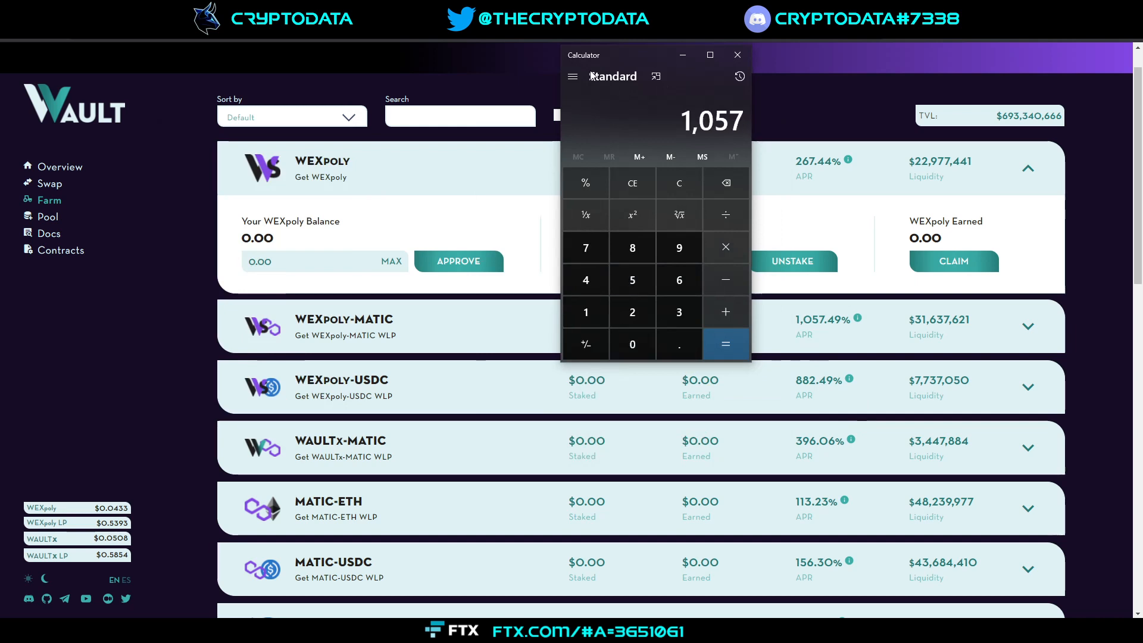
click(725, 343)
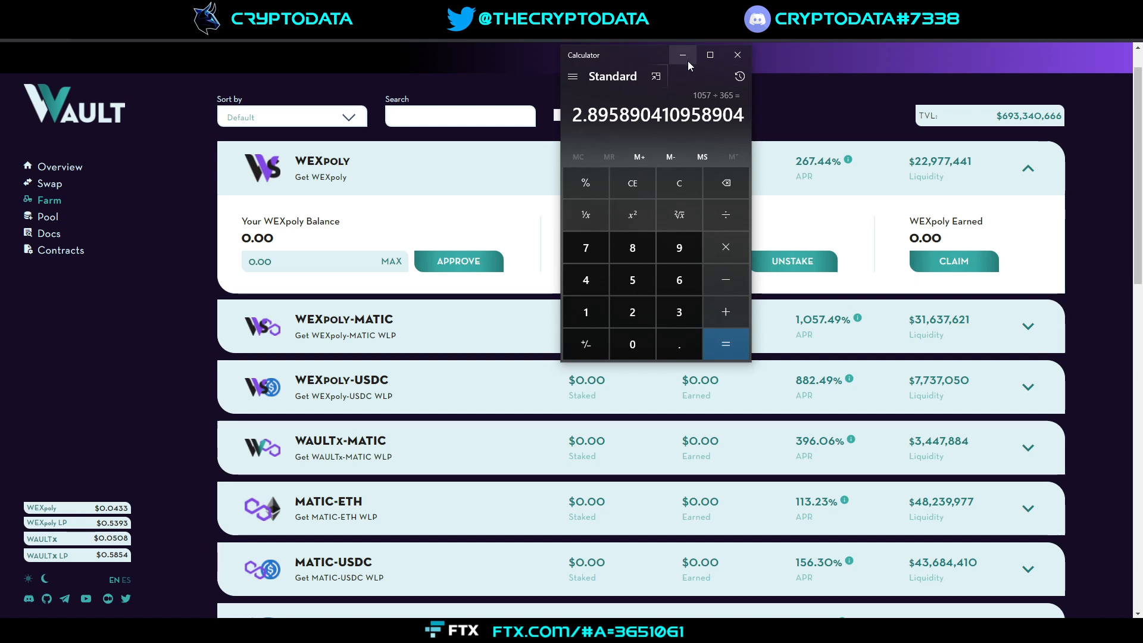
click(681, 55)
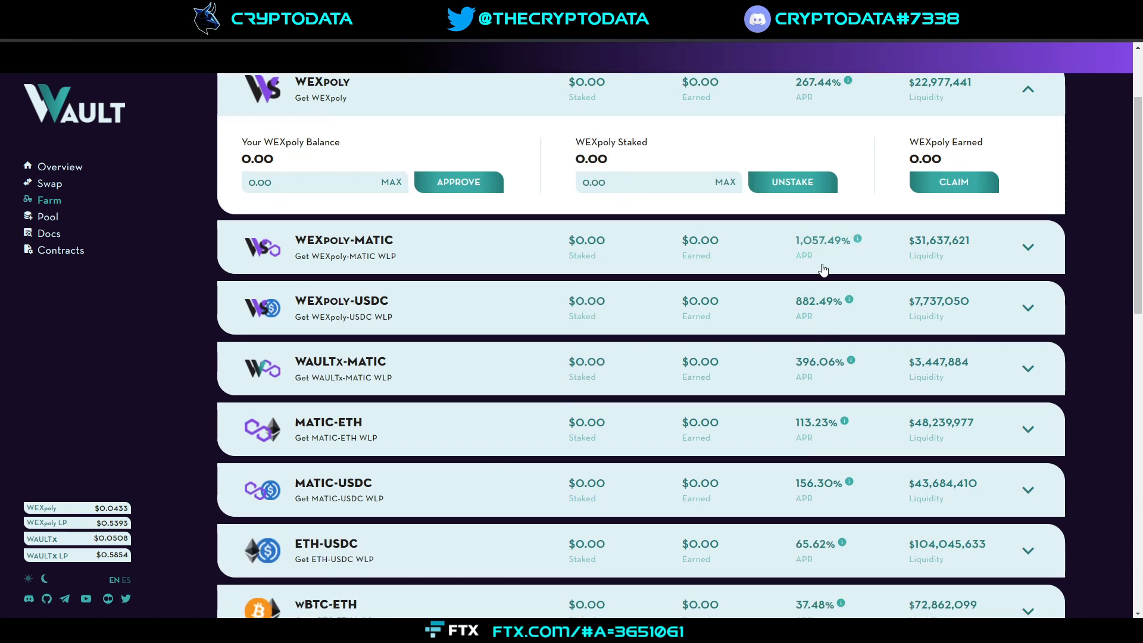
- Collapse the WEXpoly staking details so only the farm rows remain listed
scroll(down, 3)
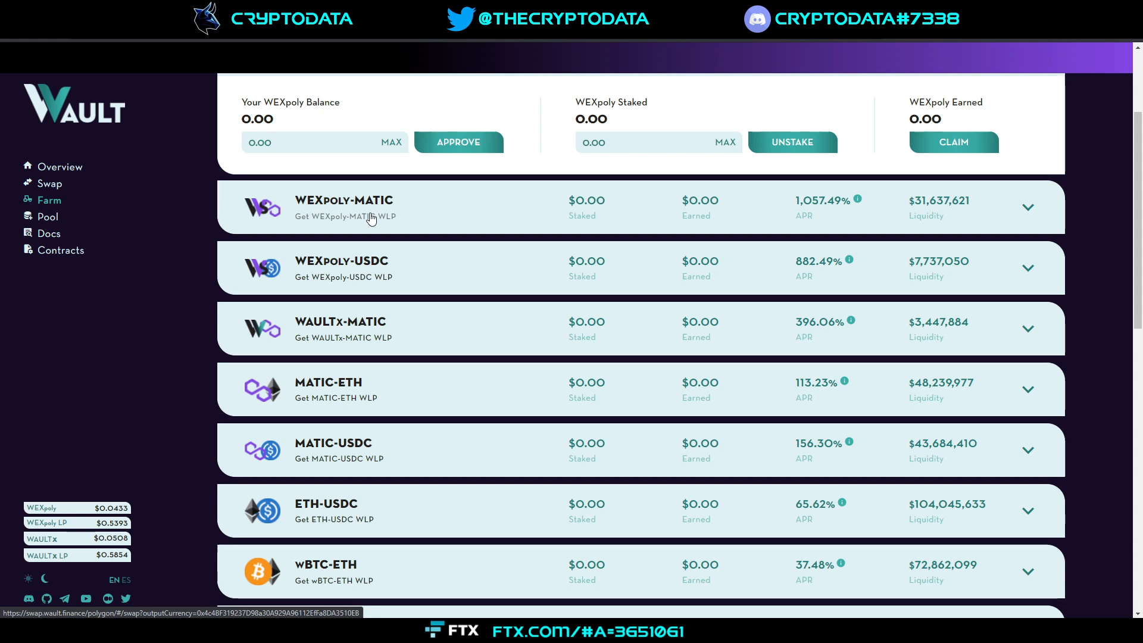
mouse_move(362, 229)
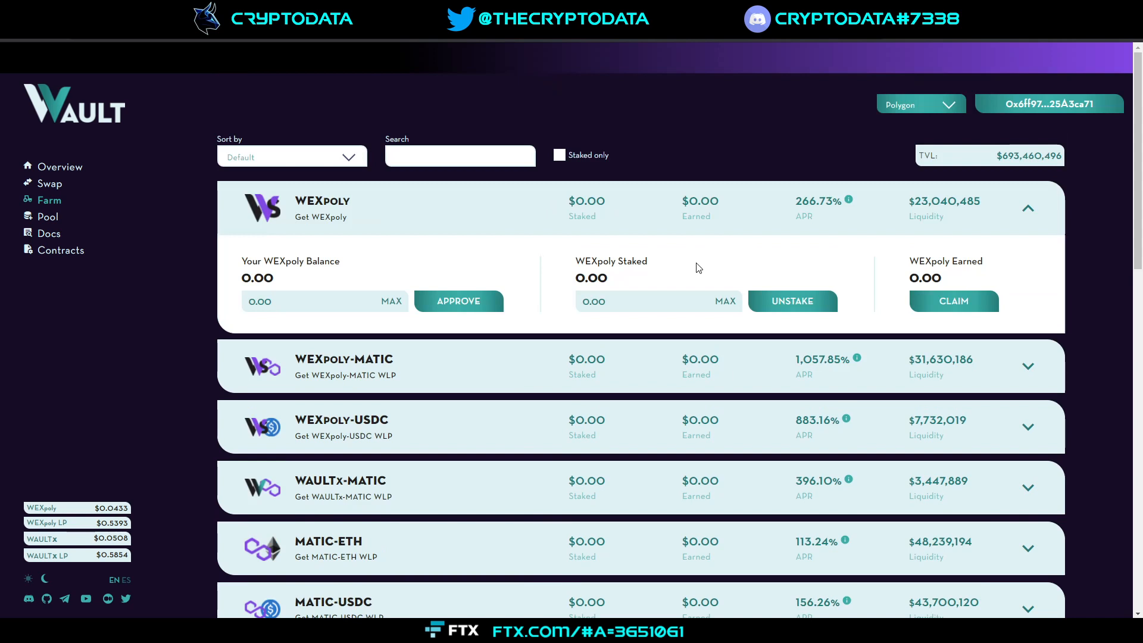
click(291, 301)
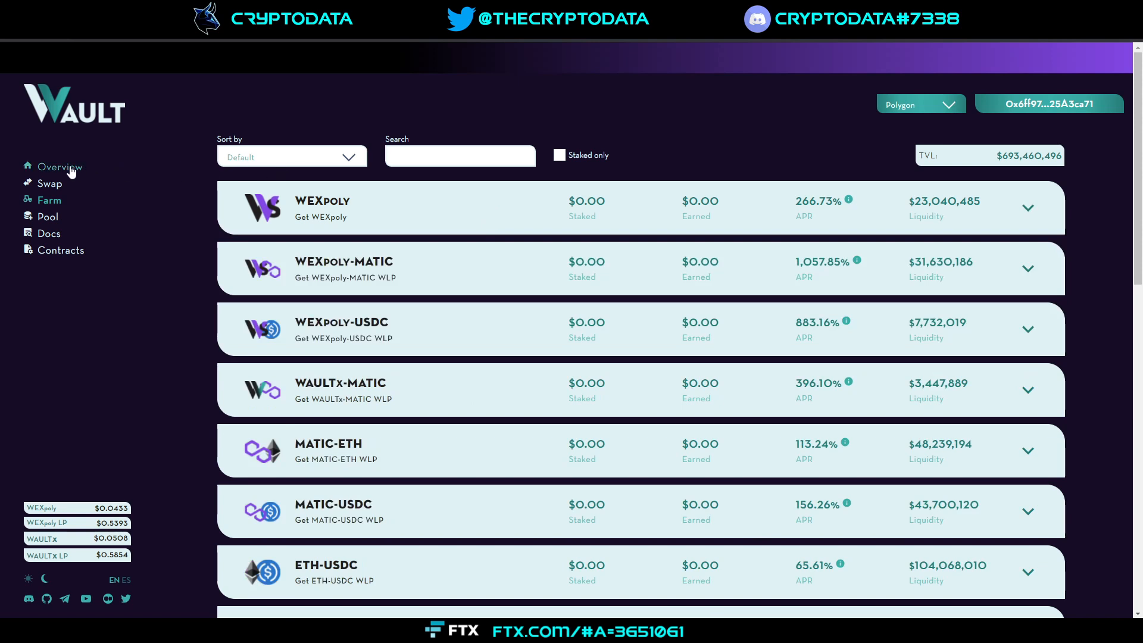
- Show the Overview of total value locked and WAULTx/WEXpoly supply, then scroll the Twitter feed
click(61, 167)
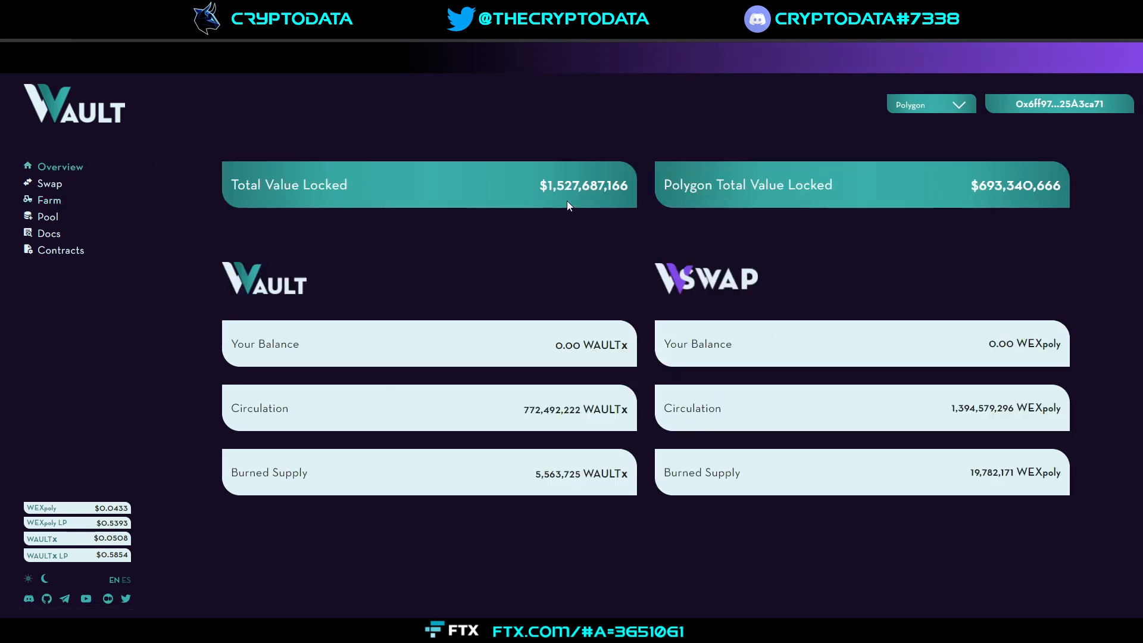
mouse_move(317, 132)
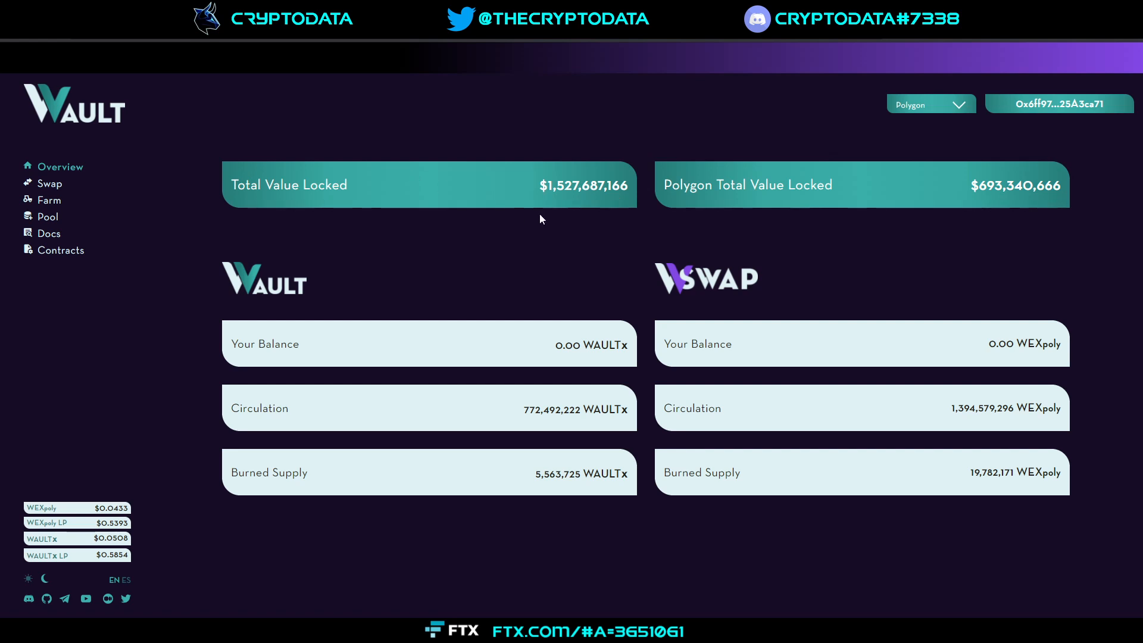
mouse_move(880, 120)
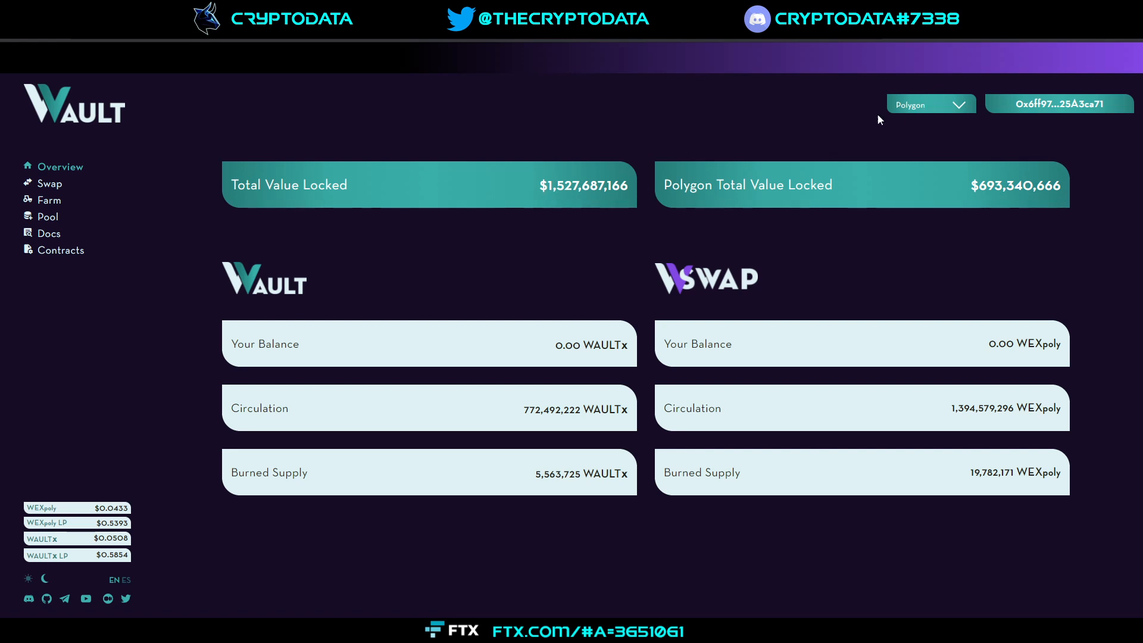
mouse_move(569, 232)
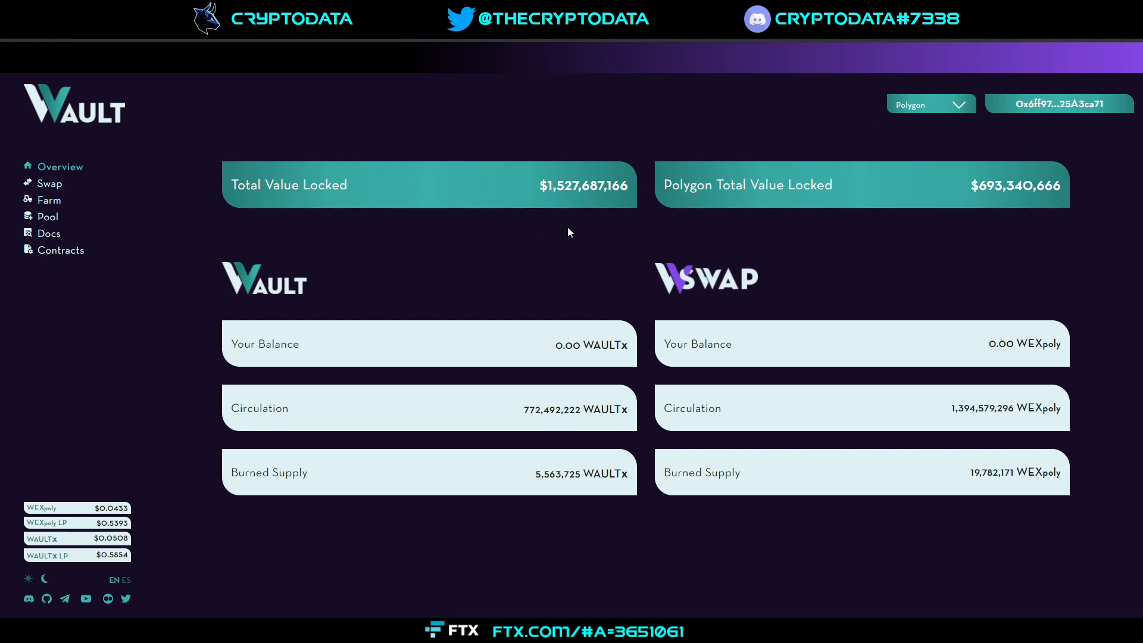
mouse_move(773, 297)
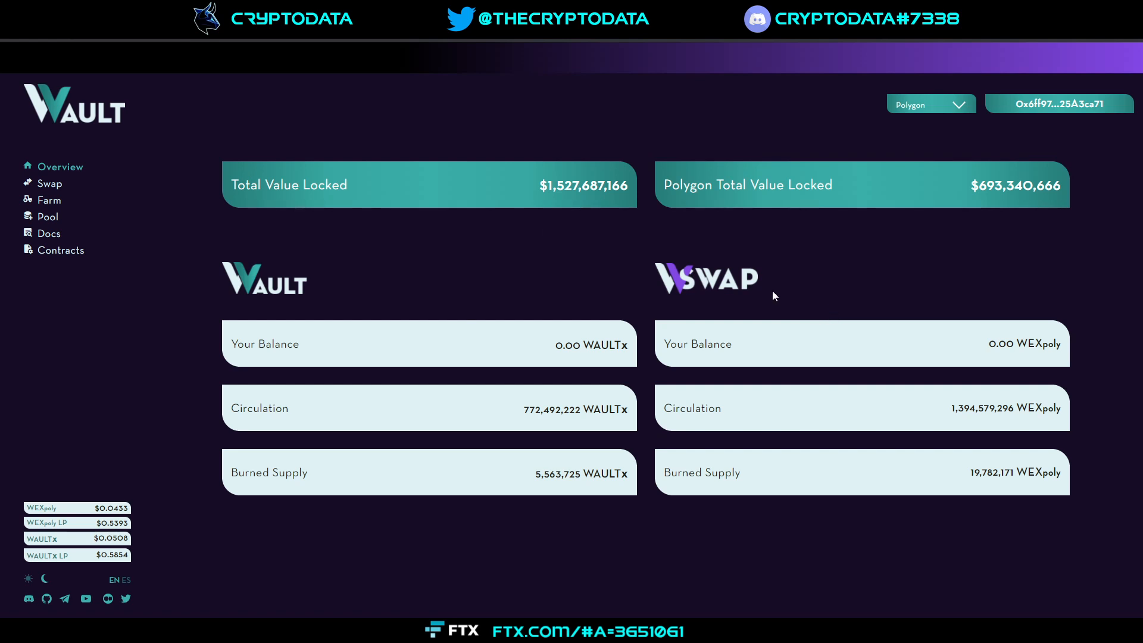
mouse_move(135, 203)
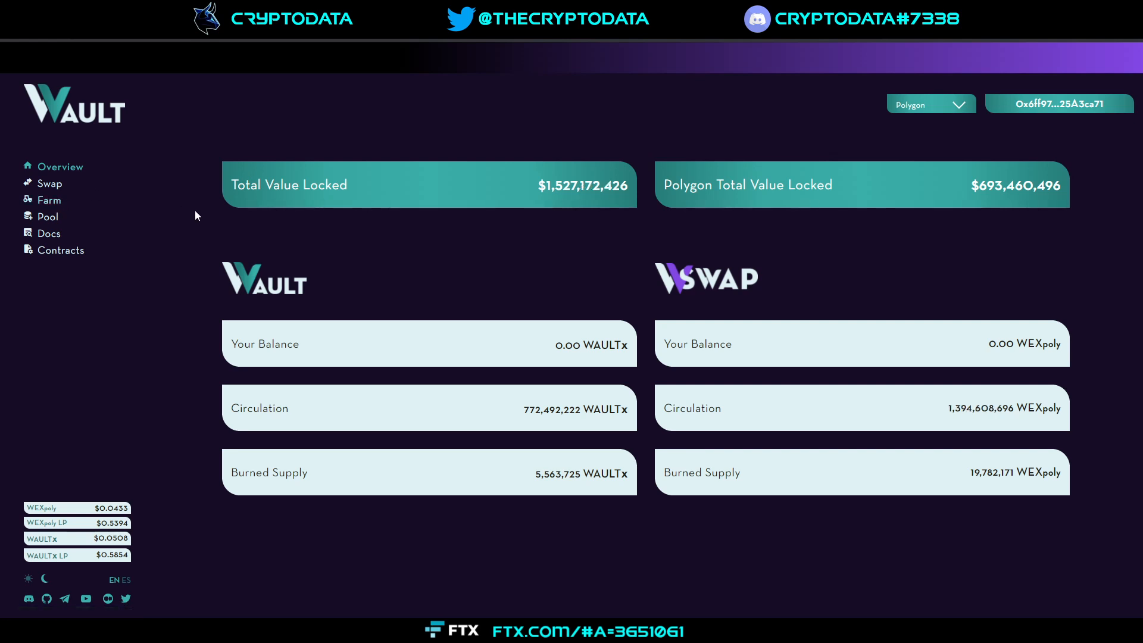
mouse_move(480, 243)
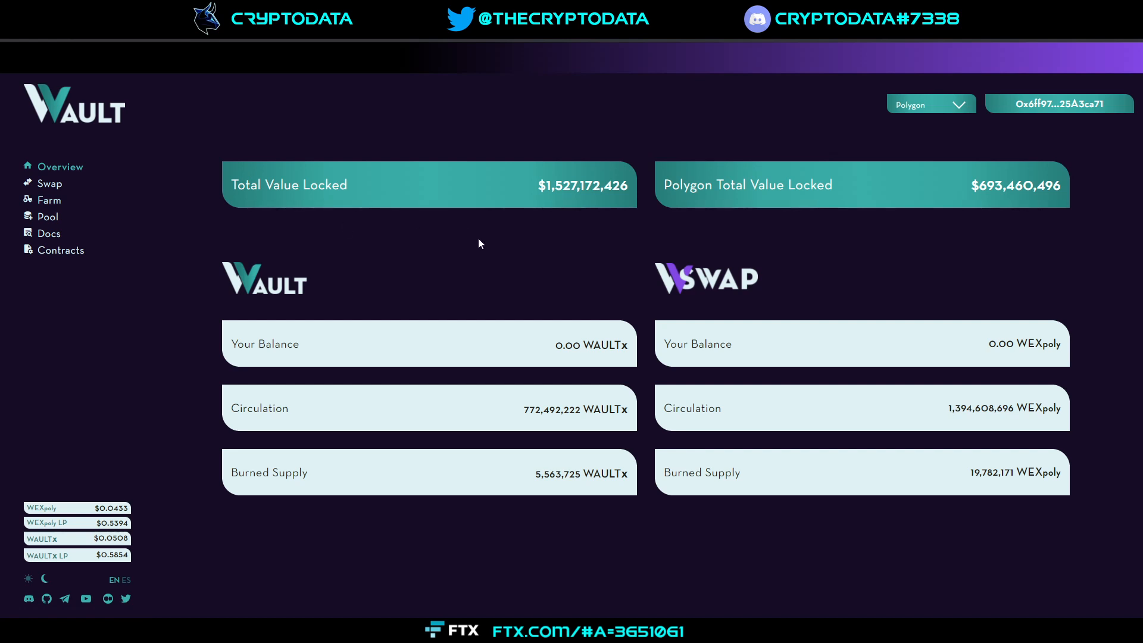
mouse_move(472, 248)
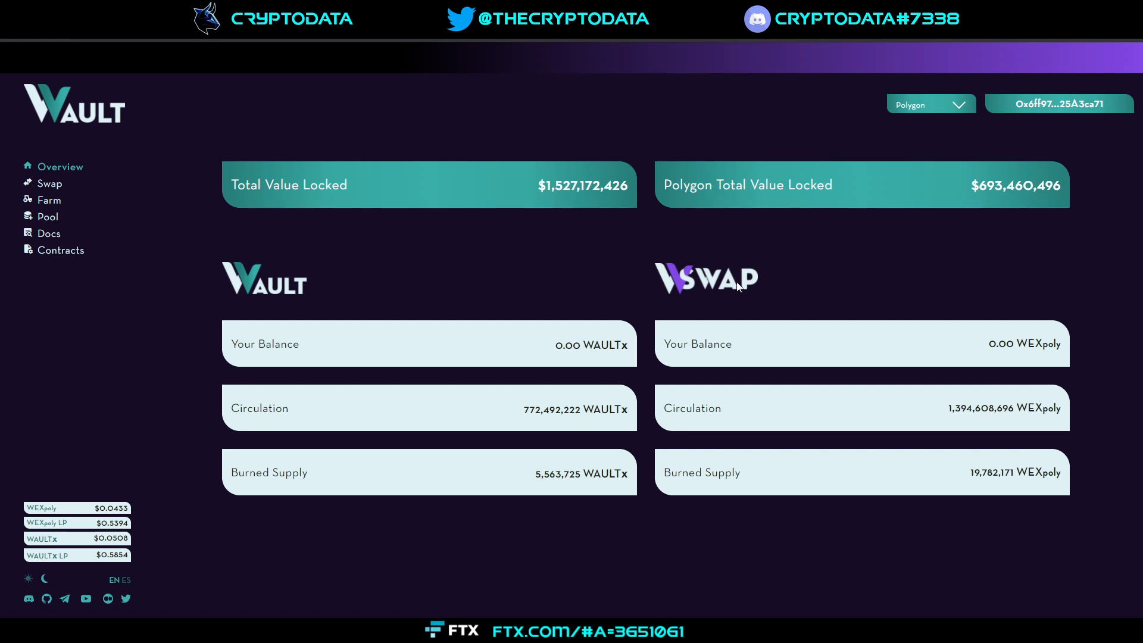
mouse_move(738, 287)
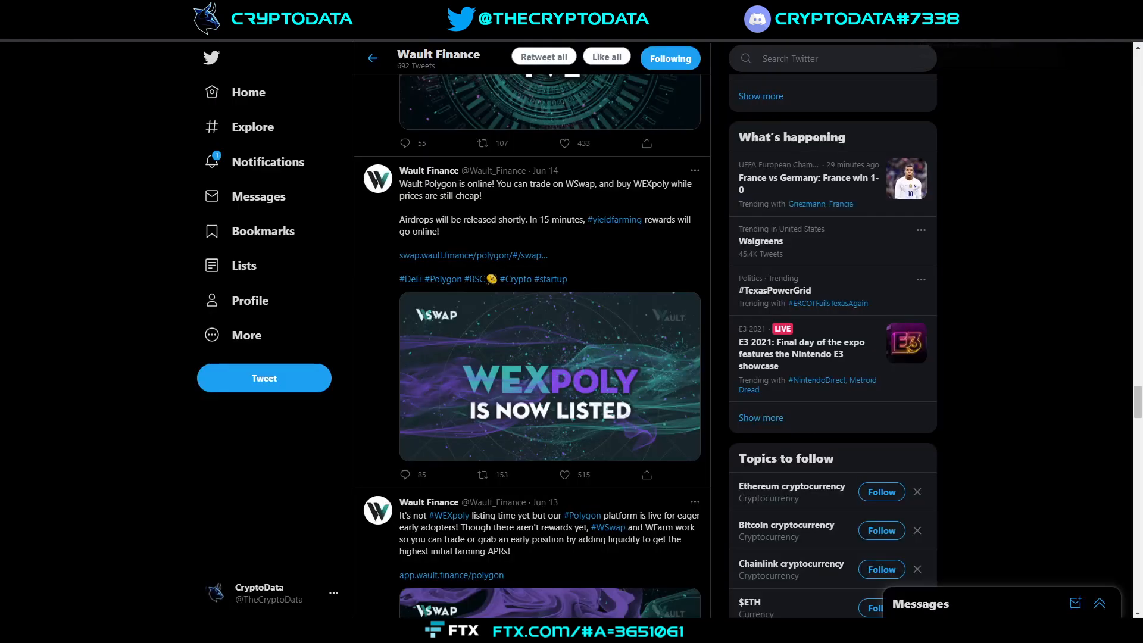
scroll(down, 3)
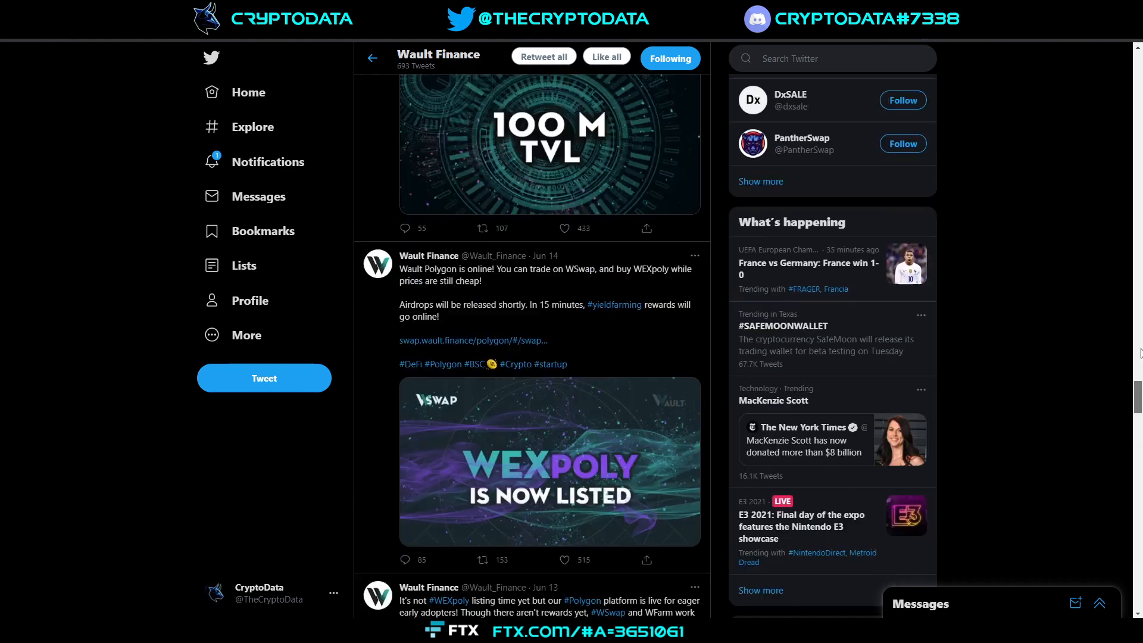